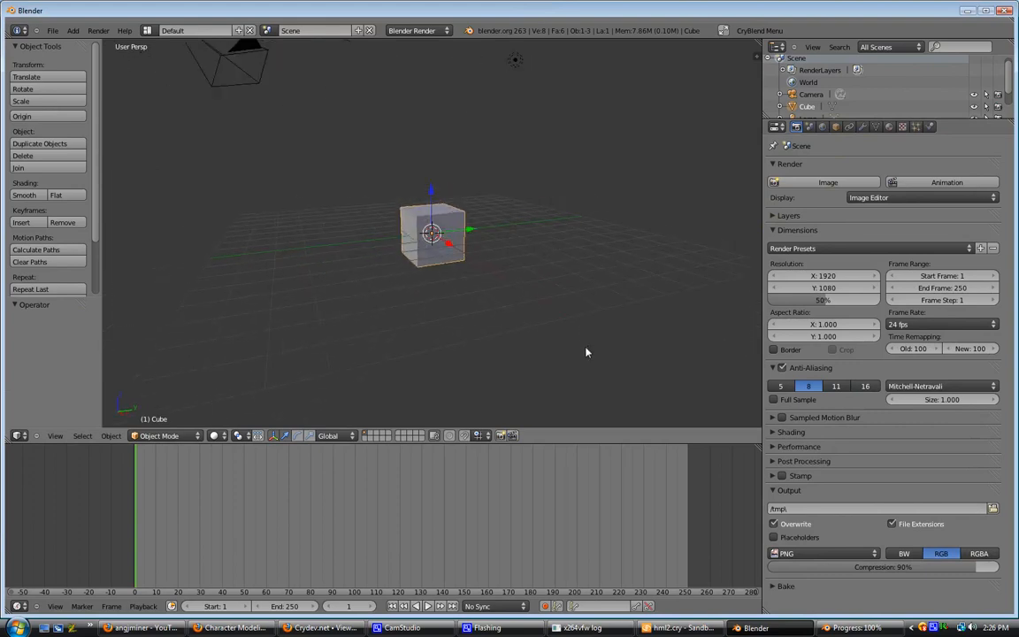
{"action": "mouse_move", "coordinate": [510, 275]}
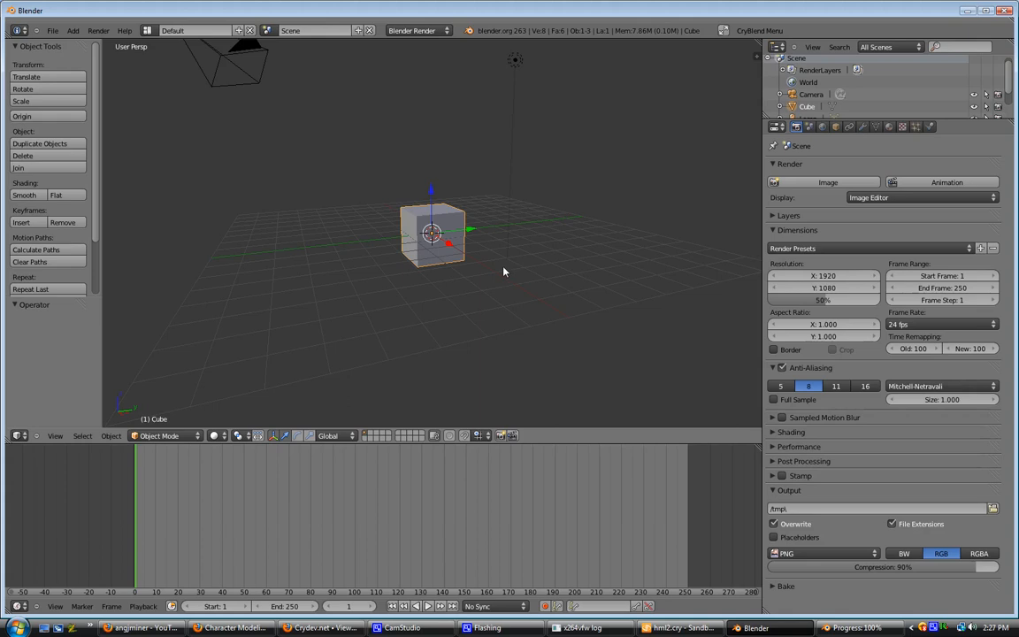
{"action": "mouse_move", "coordinate": [189, 480]}
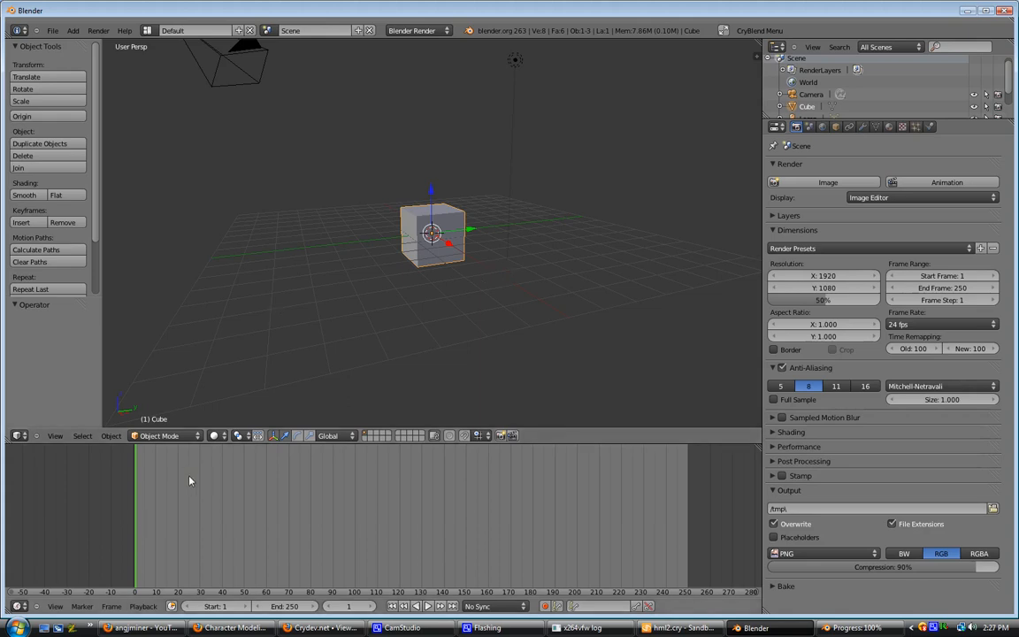
{"action": "mouse_move", "coordinate": [193, 474]}
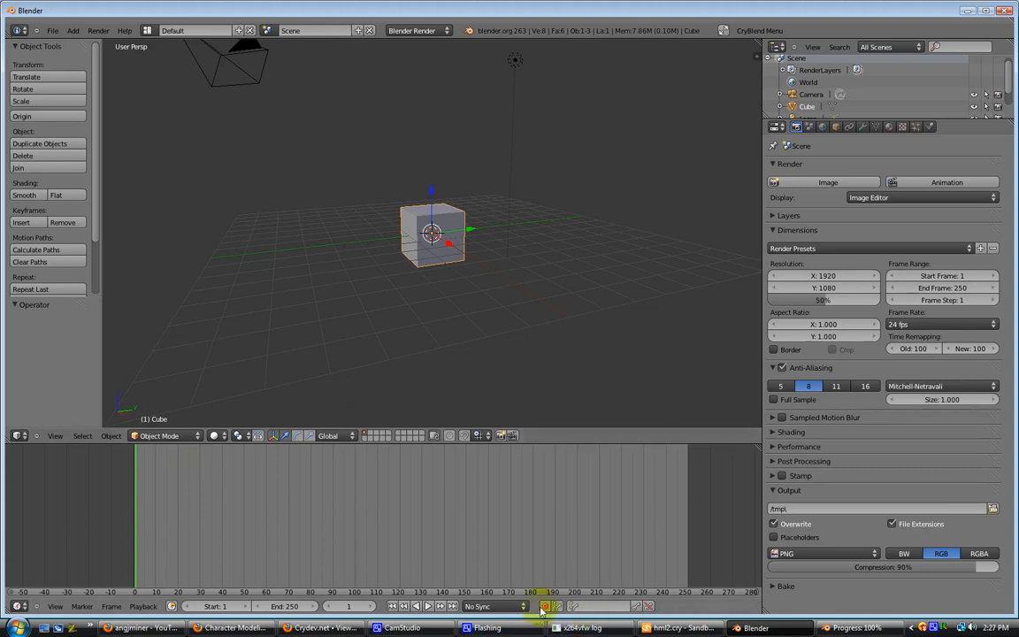
{"action": "mouse_move", "coordinate": [543, 605]}
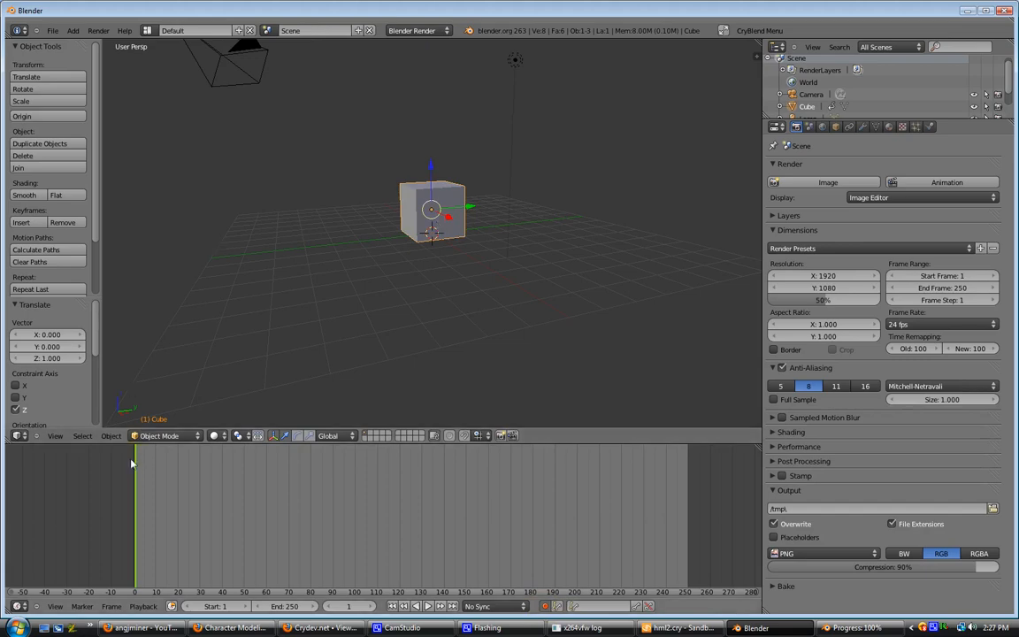
{"action": "mouse_move", "coordinate": [405, 196]}
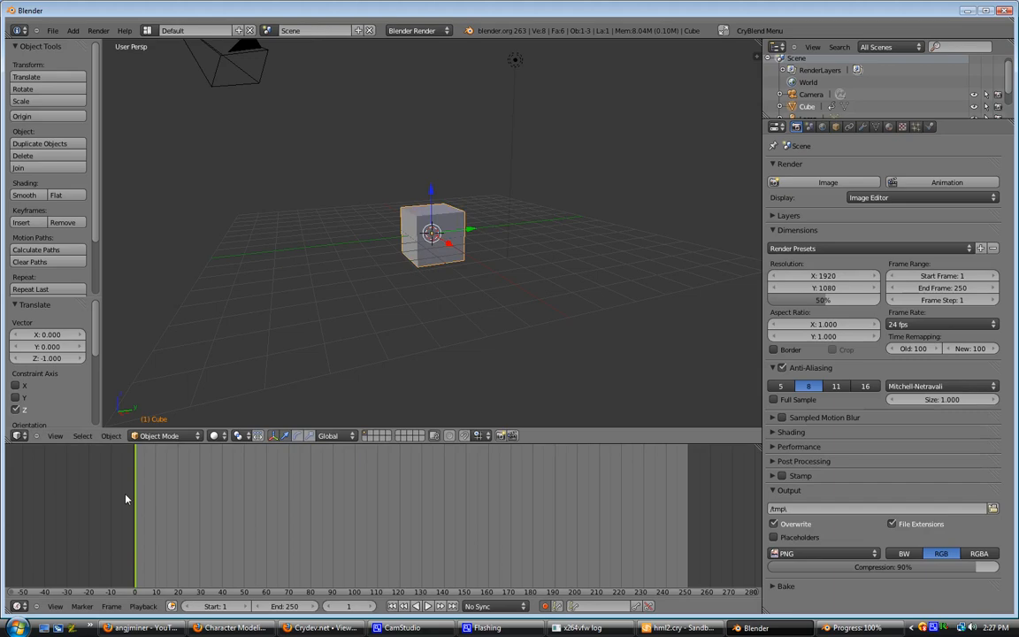
{"action": "mouse_move", "coordinate": [138, 499]}
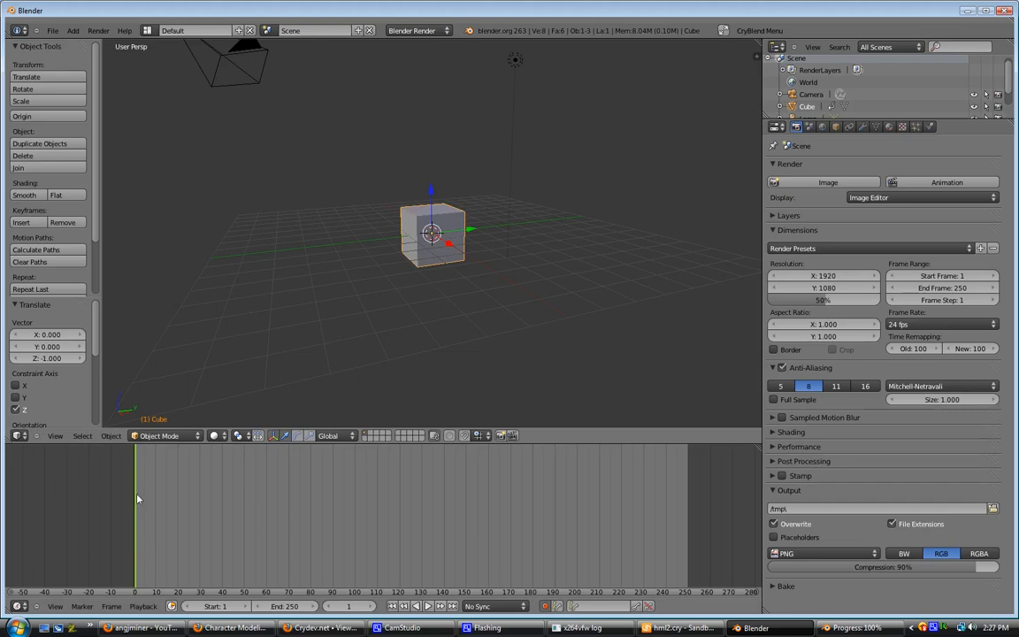
{"action": "mouse_move", "coordinate": [198, 529]}
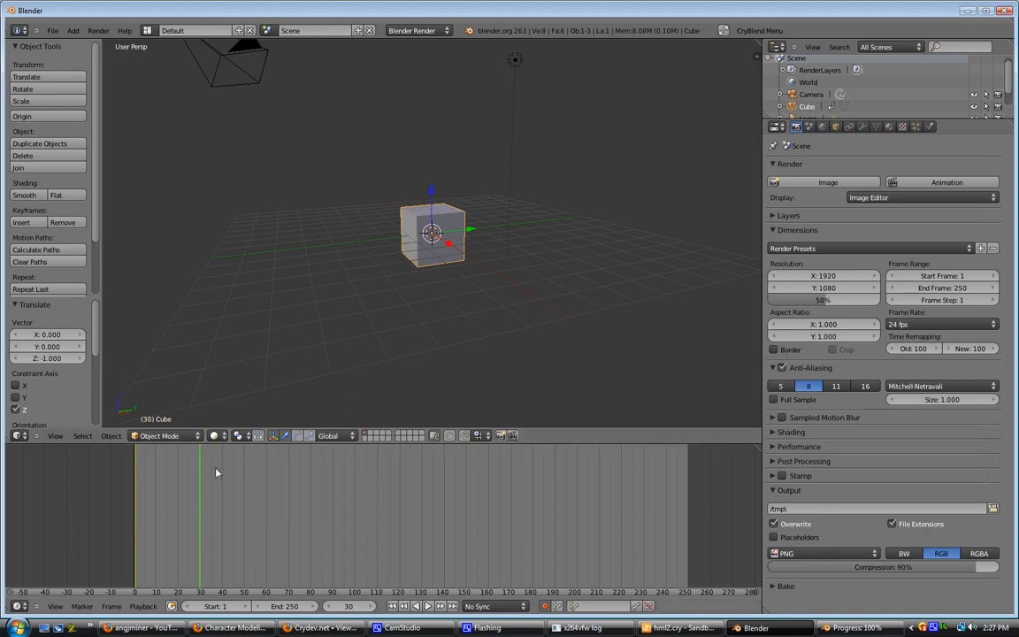
{"action": "mouse_move", "coordinate": [149, 503]}
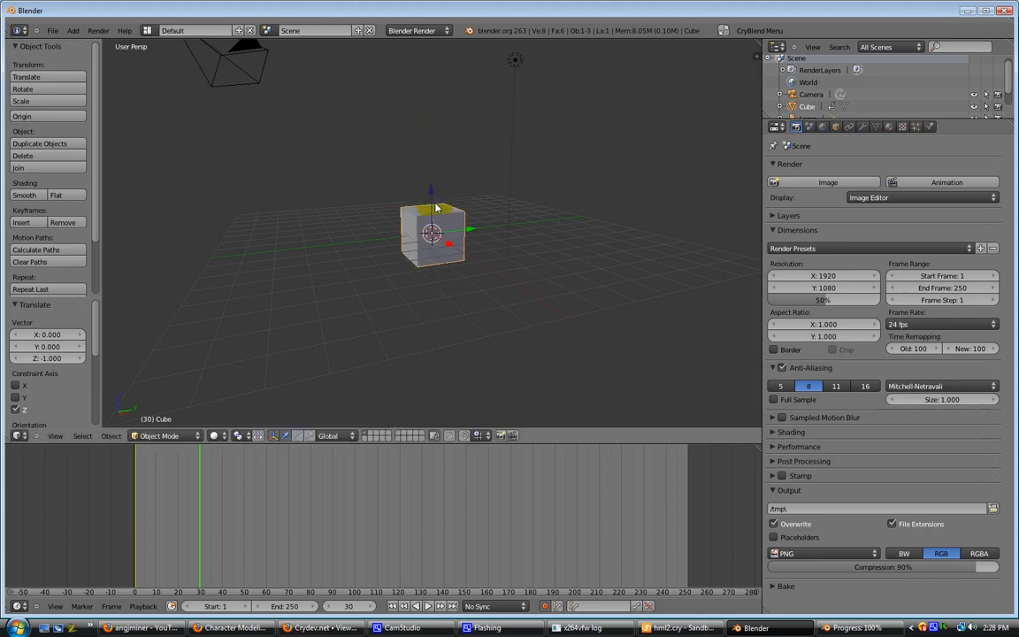
- Raise the cube above the grid at frame 30 and move on to a later frame
{"action": "left_click_drag", "start_coordinate": [432, 234], "coordinate": [432, 186]}
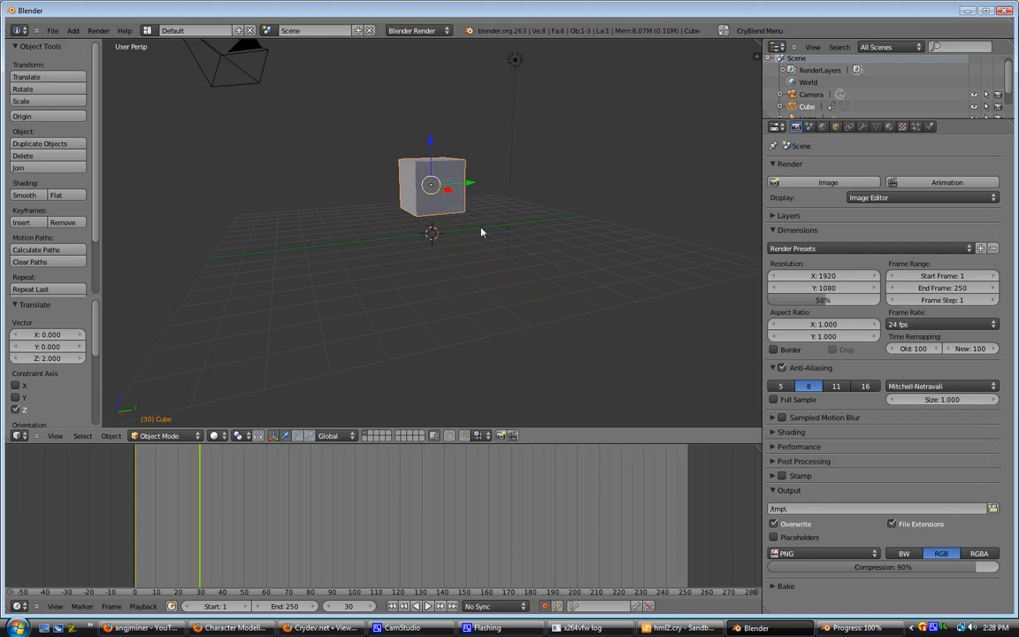
{"action": "mouse_move", "coordinate": [269, 514]}
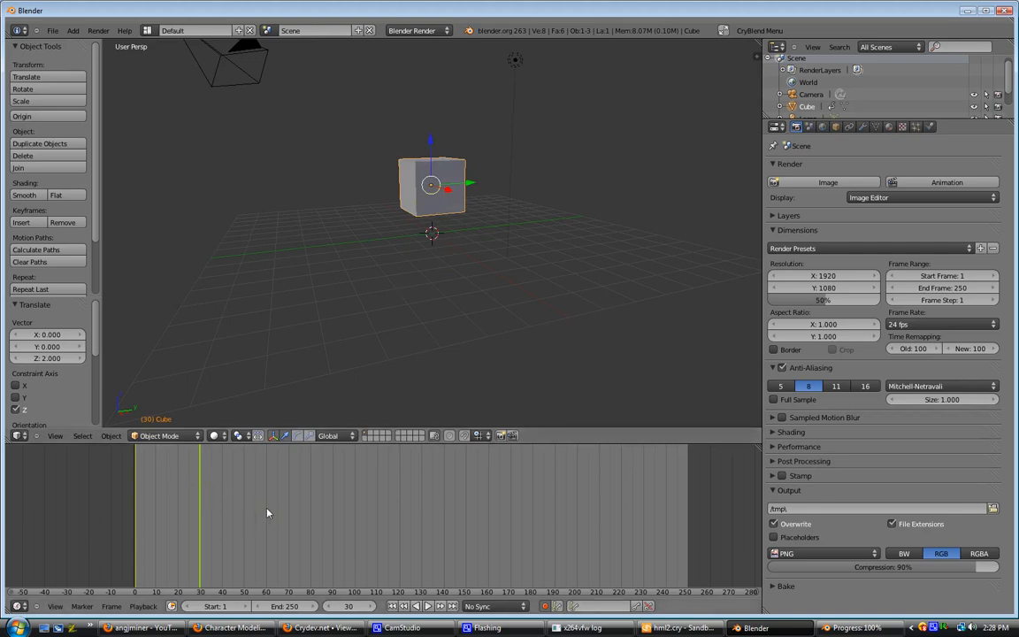
{"action": "left_click", "coordinate": [267, 517]}
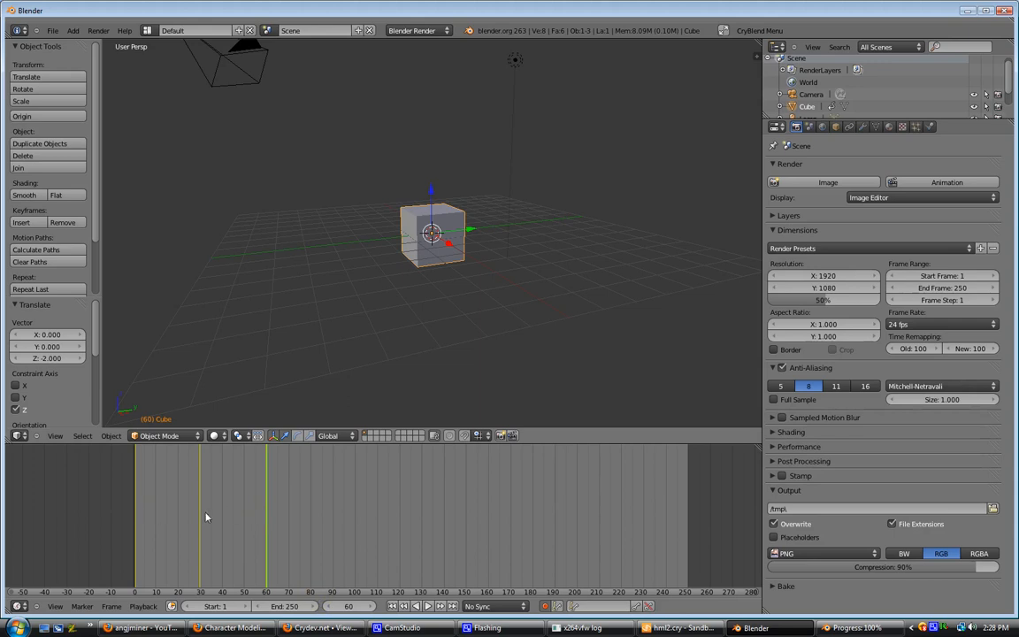
- Set the animation's end frame to 60
{"action": "left_click", "coordinate": [283, 605]}
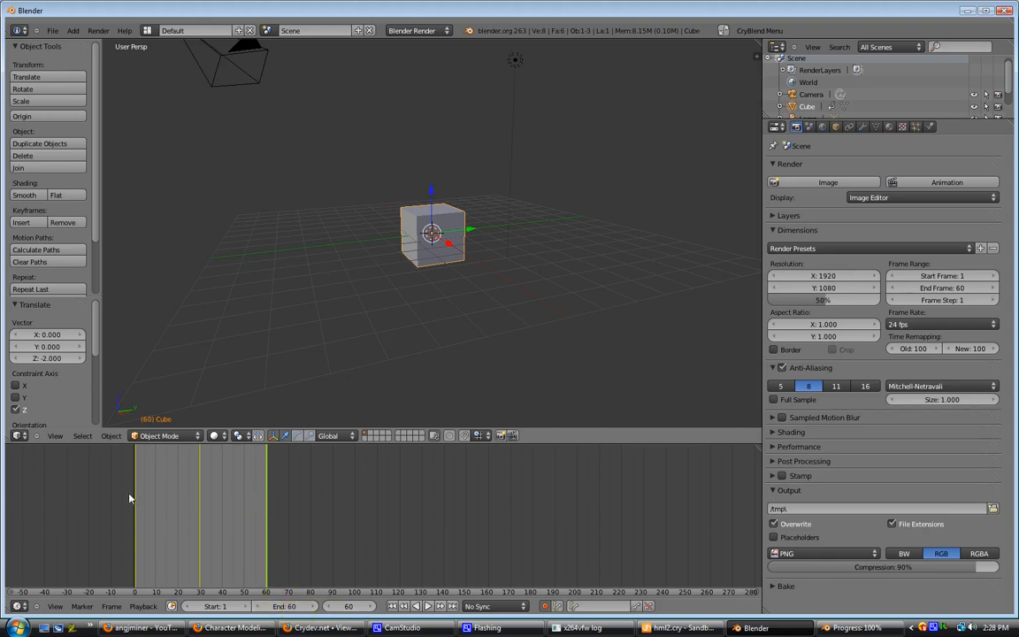
{"action": "mouse_move", "coordinate": [266, 510]}
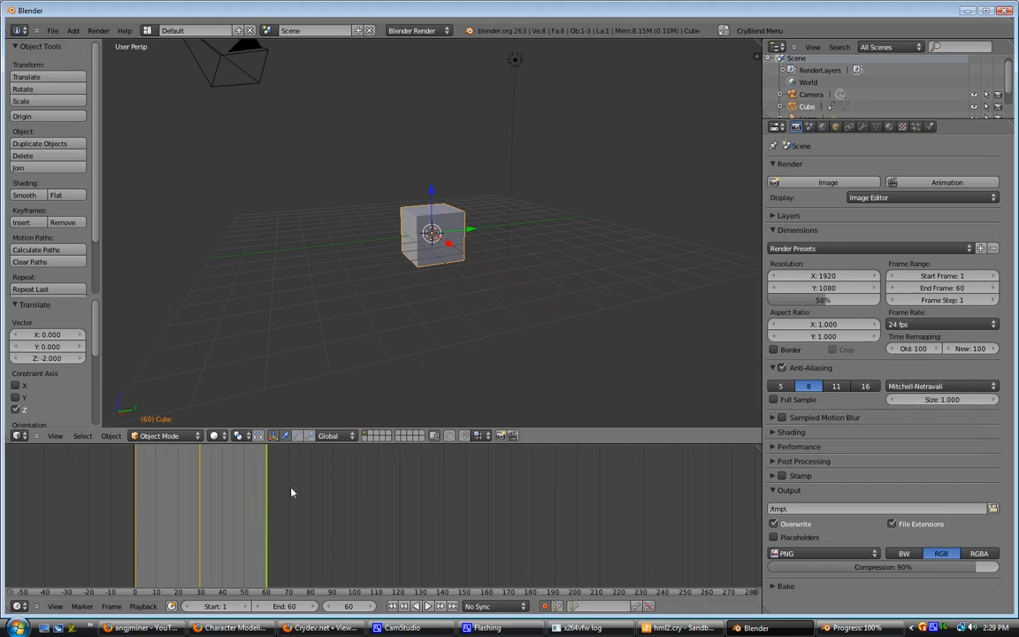
{"action": "mouse_move", "coordinate": [460, 279]}
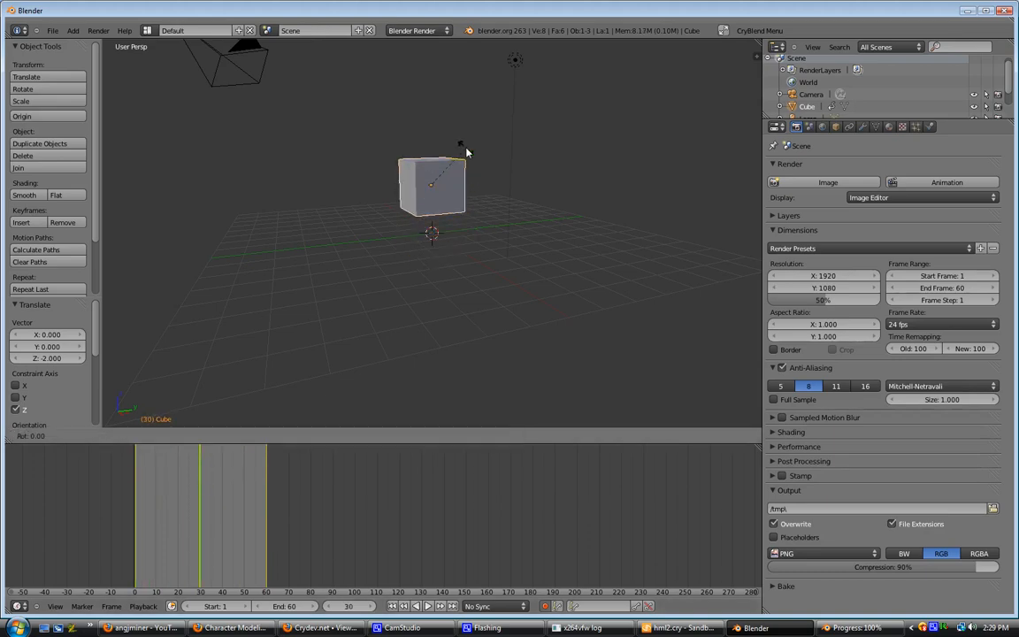
- Rotate the raised cube 90° around the X axis at frame 30
{"action": "key", "text": "z"}
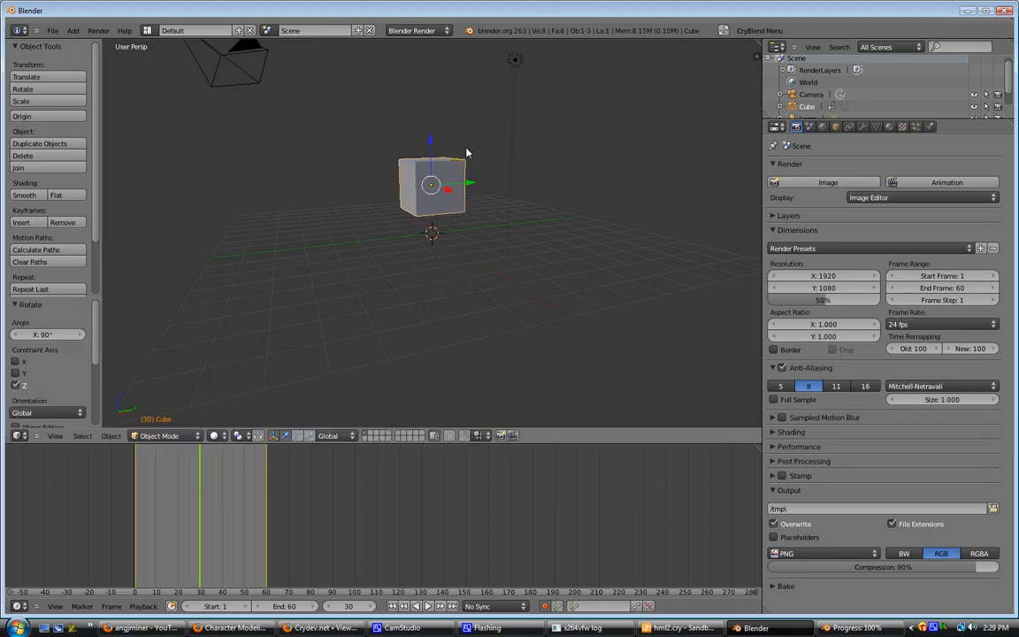
{"action": "mouse_move", "coordinate": [198, 509]}
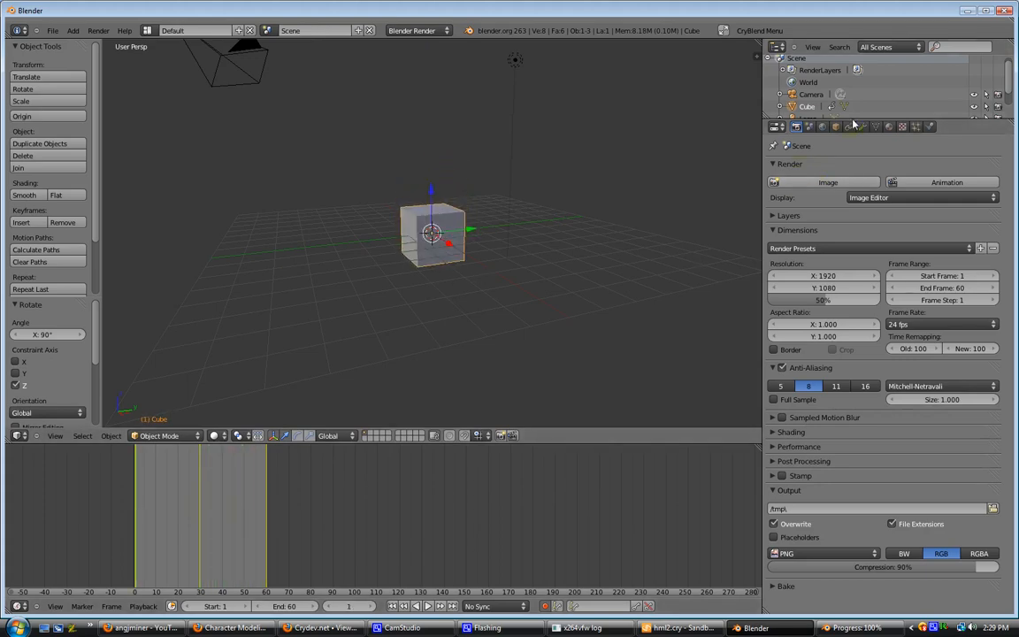
- Rename the cube's CubeAction in the Outliner to updown
{"action": "left_click", "coordinate": [781, 109]}
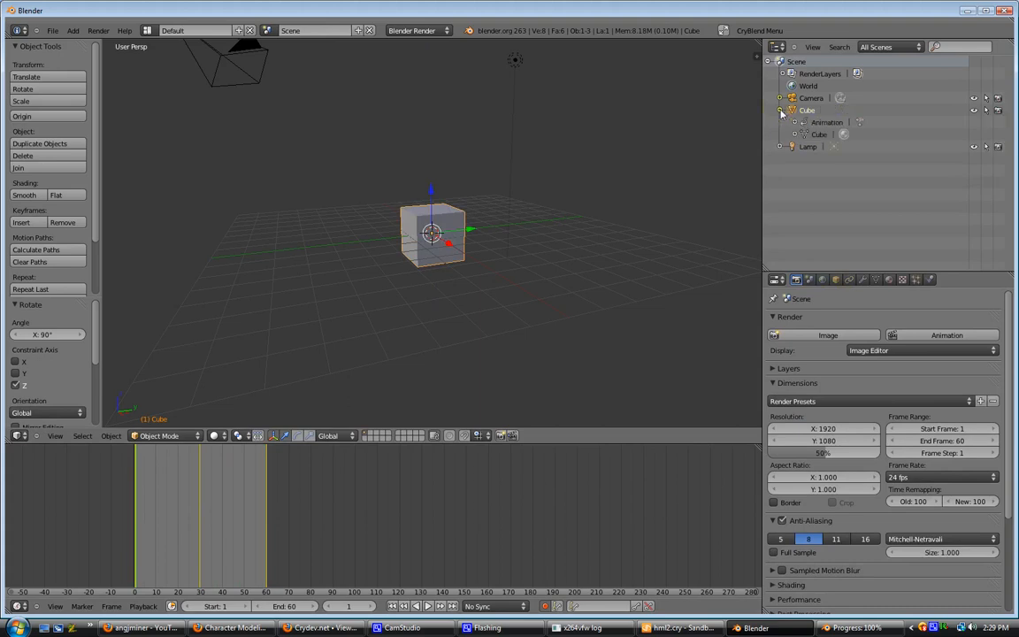
{"action": "left_click", "coordinate": [795, 122]}
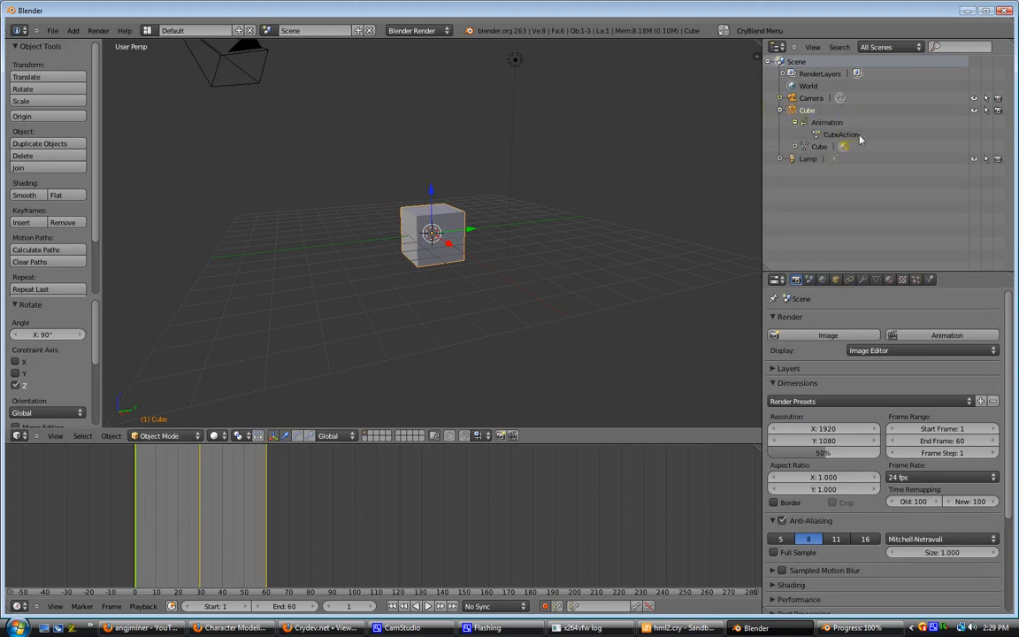
{"action": "double_click", "coordinate": [840, 134]}
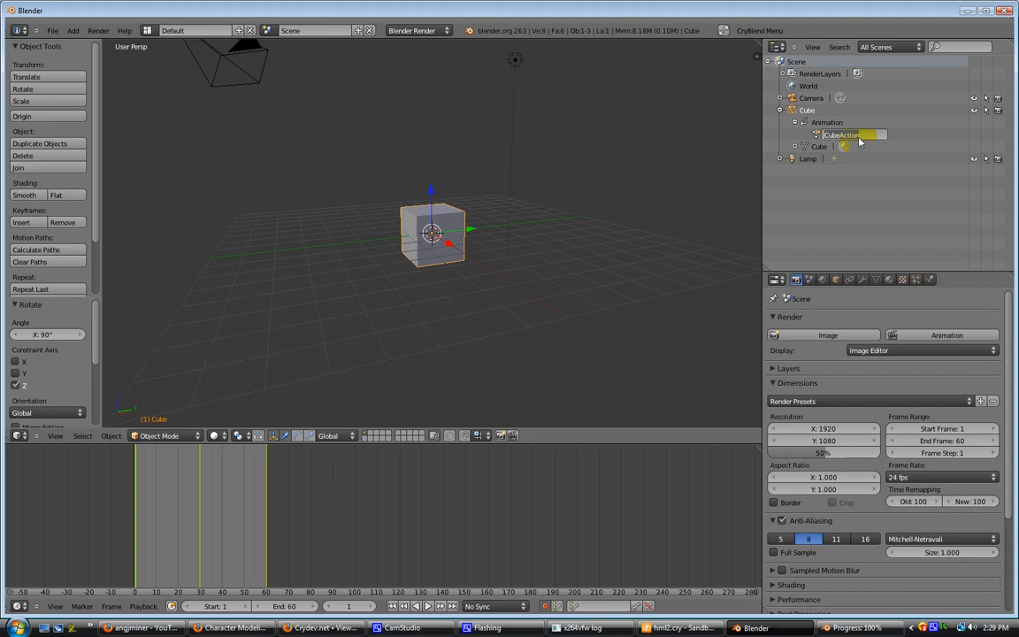
{"action": "double_click", "coordinate": [849, 134]}
{"action": "type", "text": "updown"}
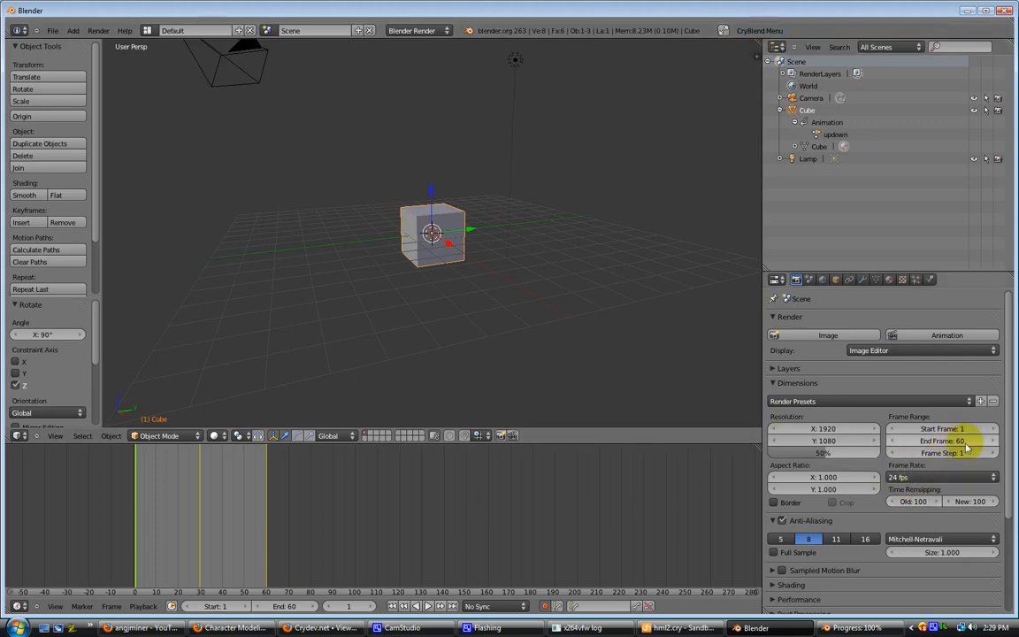
- Set the scene frame rate to 30 fps
{"action": "left_click", "coordinate": [941, 478]}
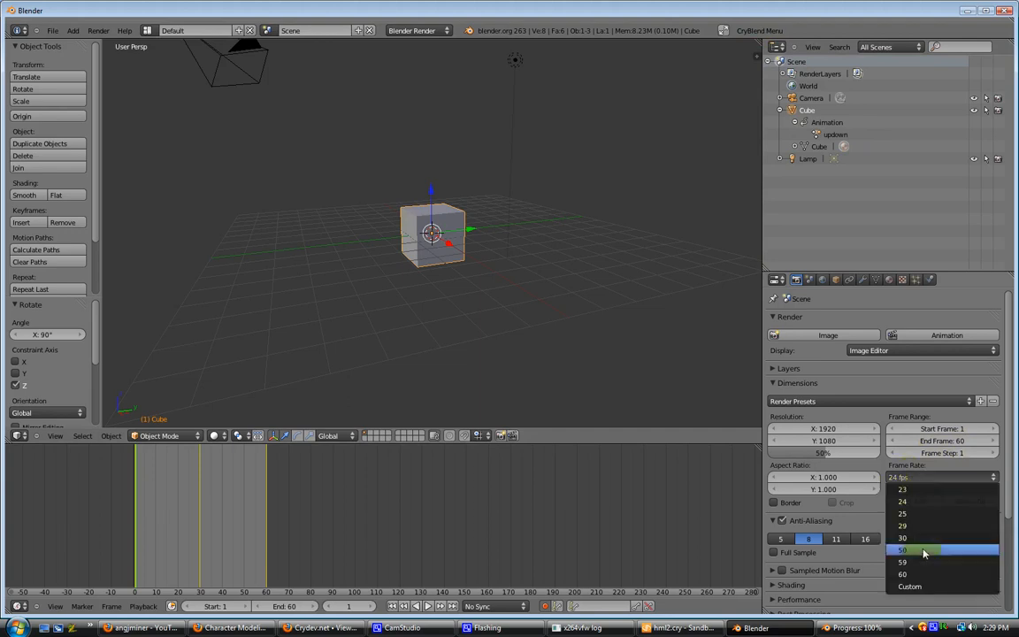
{"action": "left_click", "coordinate": [902, 538]}
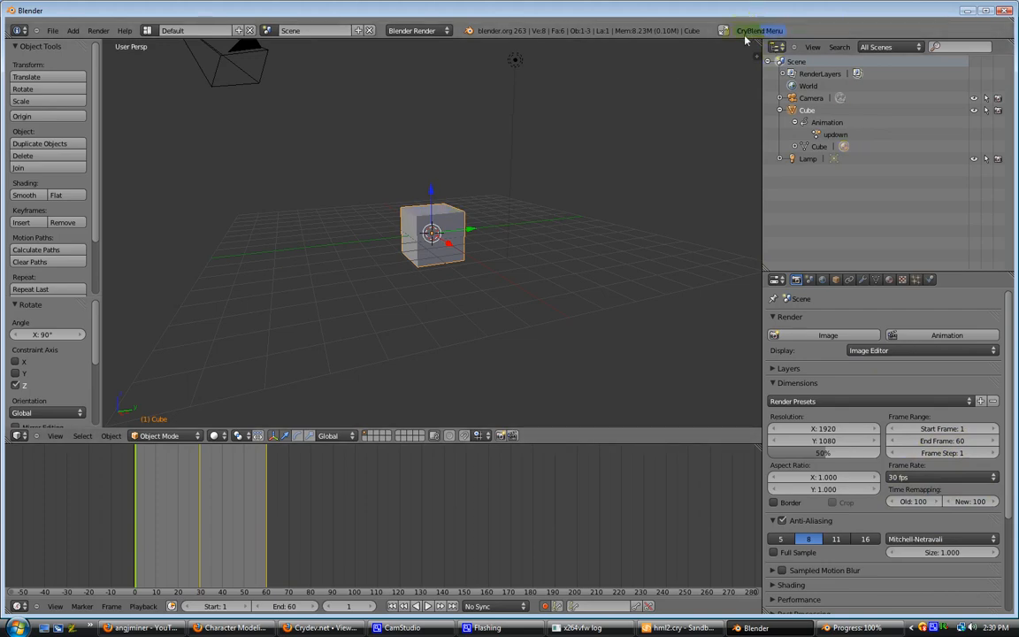
- Add a CryExportNode named animatedcube1 via the CryBlend menu
{"action": "left_click", "coordinate": [757, 30]}
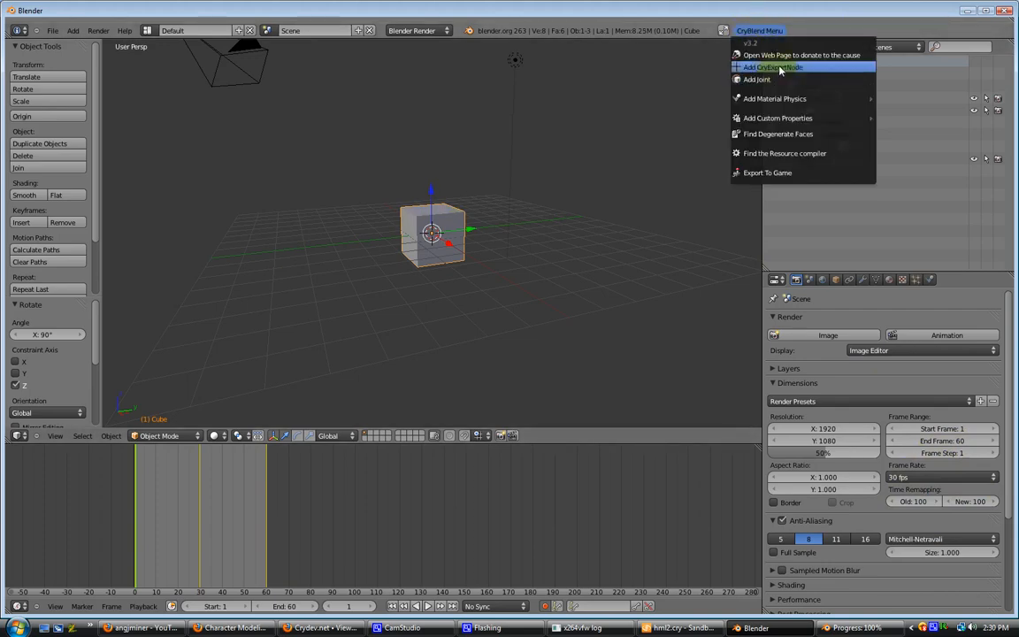
{"action": "left_click", "coordinate": [772, 67]}
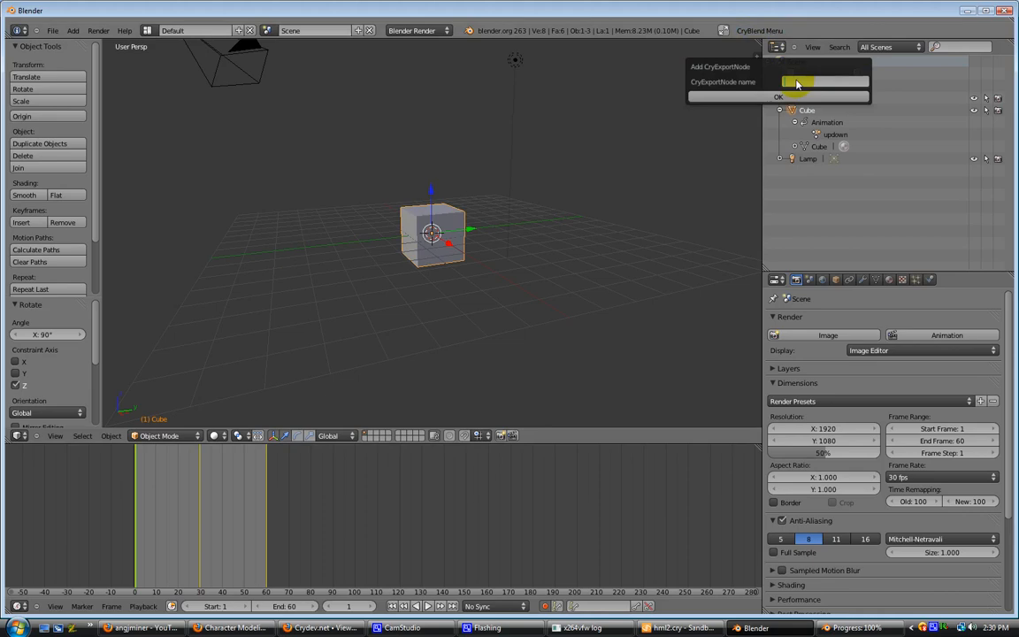
{"action": "type", "text": "animatedcube1"}
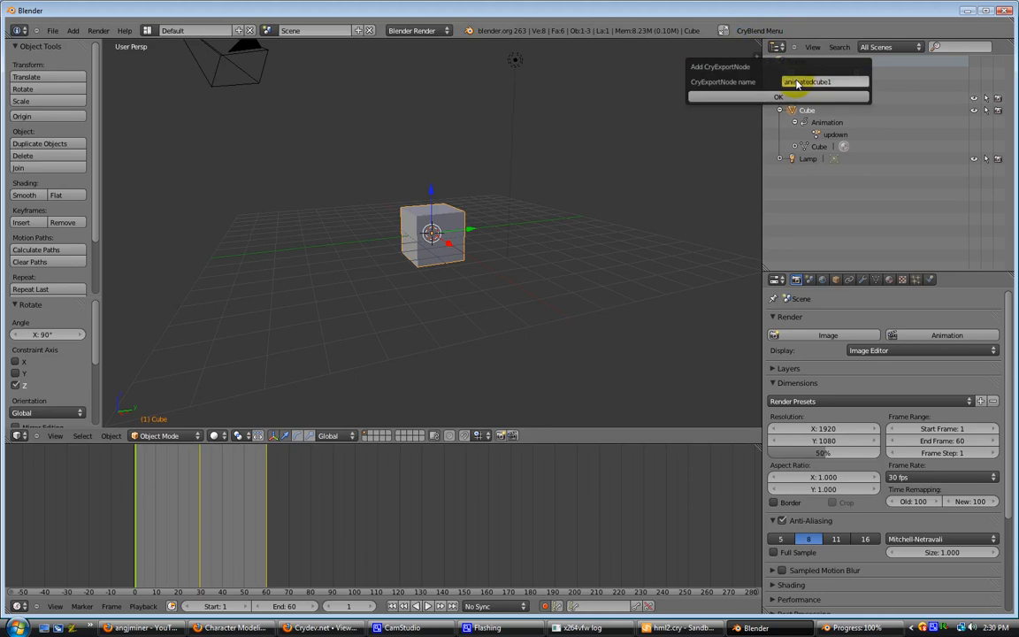
{"action": "left_click", "coordinate": [778, 96]}
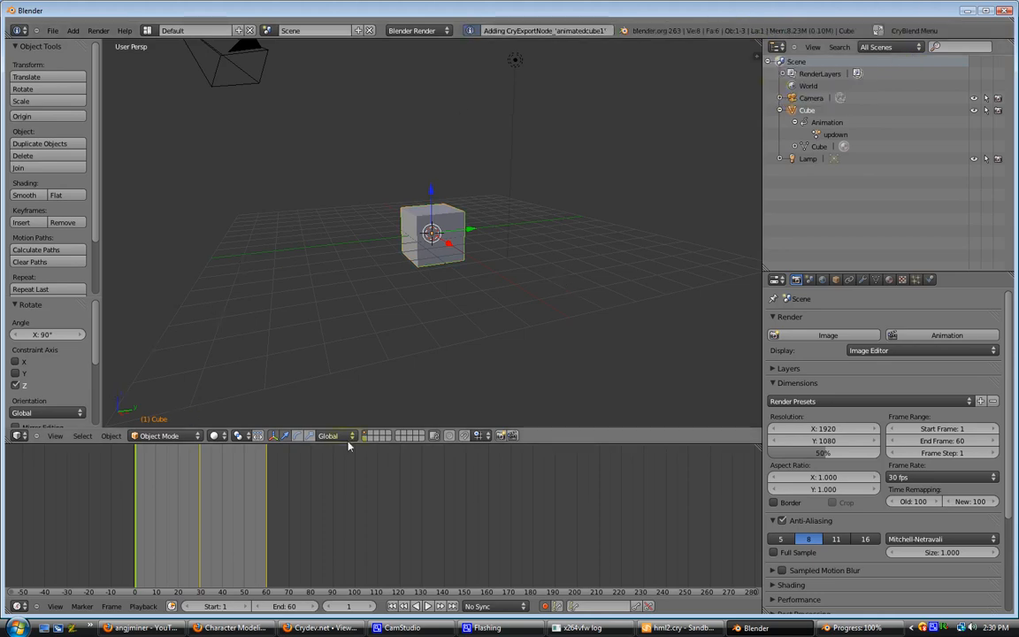
- Save the scene as animatedcube1.blend in the game's objects blender folder
{"action": "left_click", "coordinate": [53, 30]}
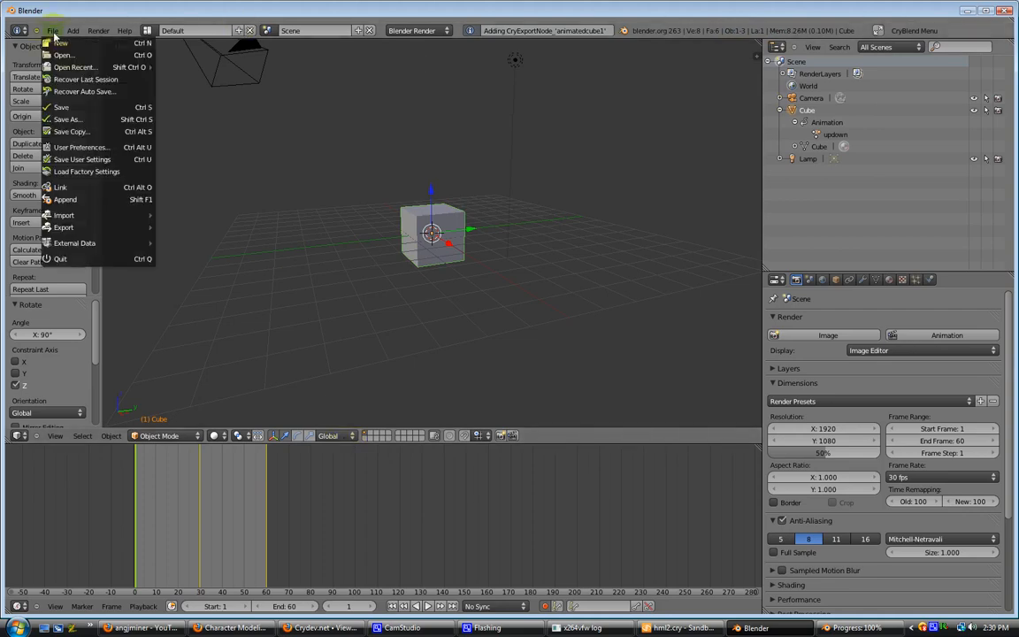
{"action": "left_click", "coordinate": [67, 119]}
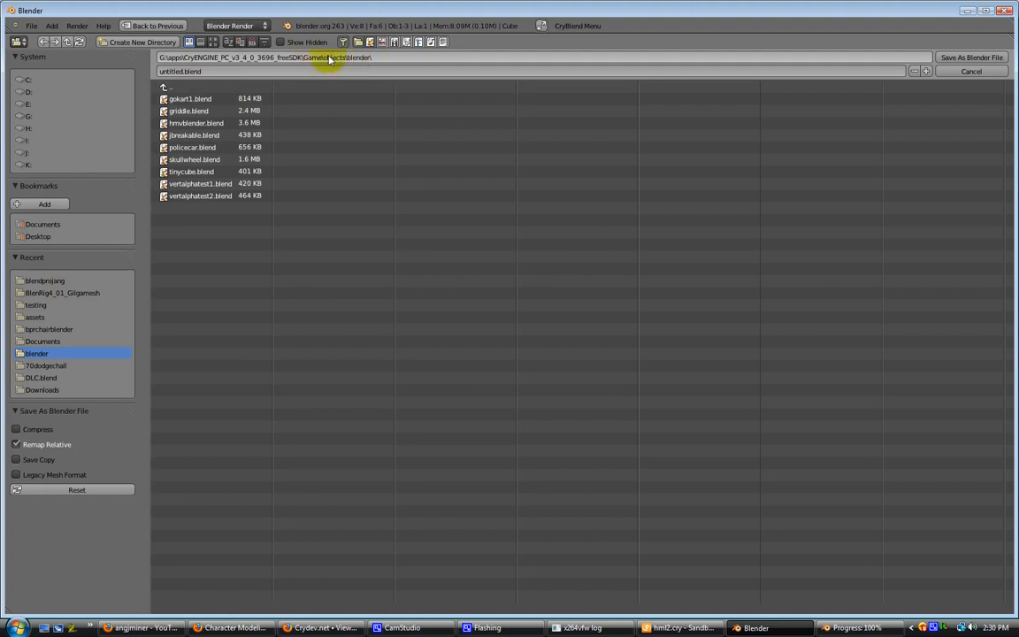
{"action": "left_click", "coordinate": [180, 71]}
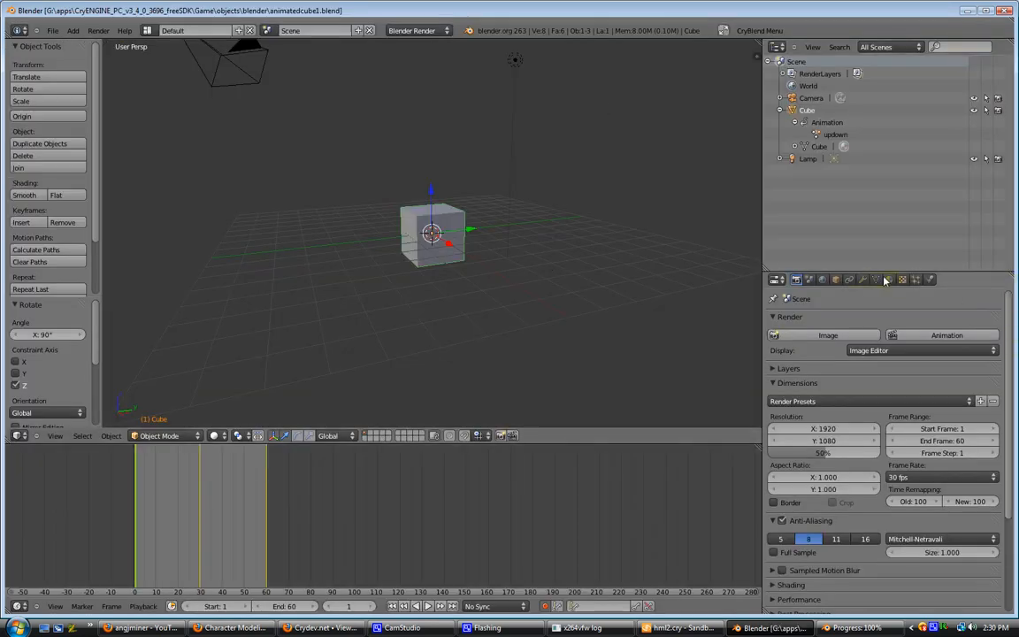
- Add a UV map to the cube's mesh data
{"action": "left_click", "coordinate": [876, 279]}
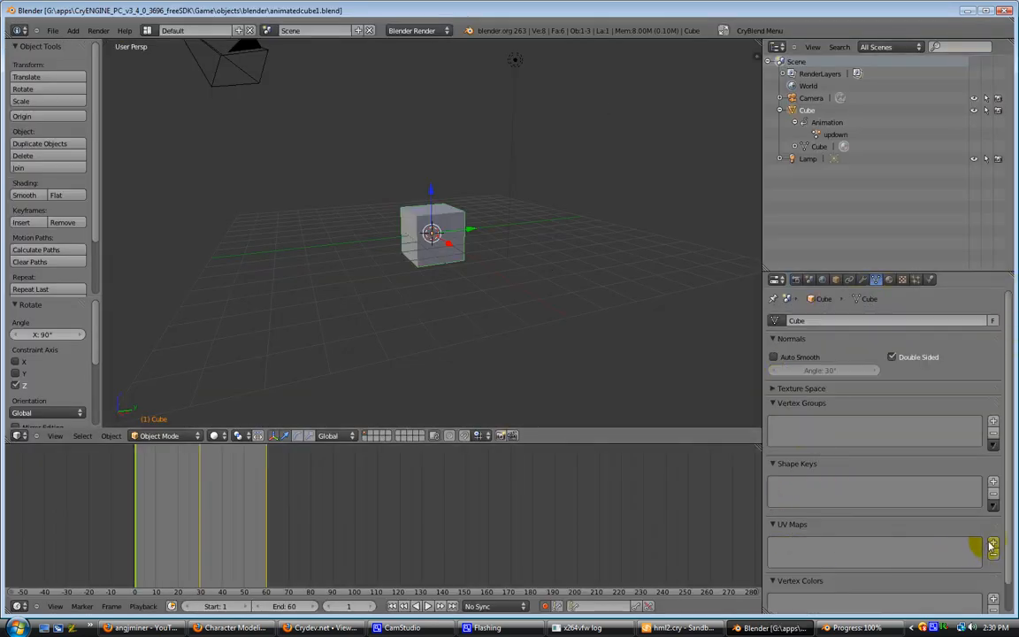
{"action": "left_click", "coordinate": [993, 542]}
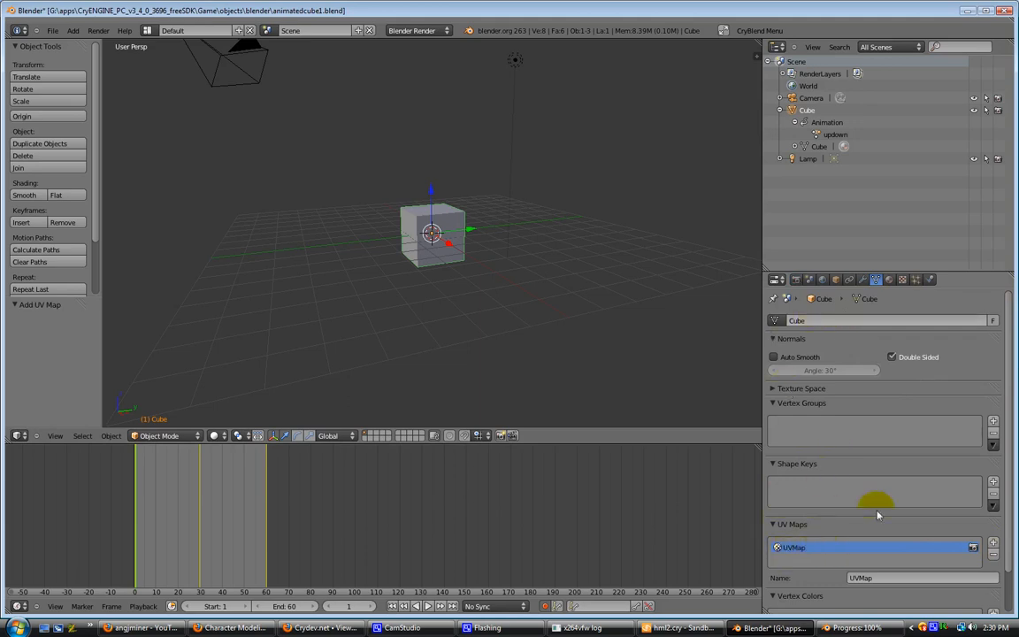
- Export the cube to the game folder as an animated CGA with the resource compiler
{"action": "left_click", "coordinate": [759, 30]}
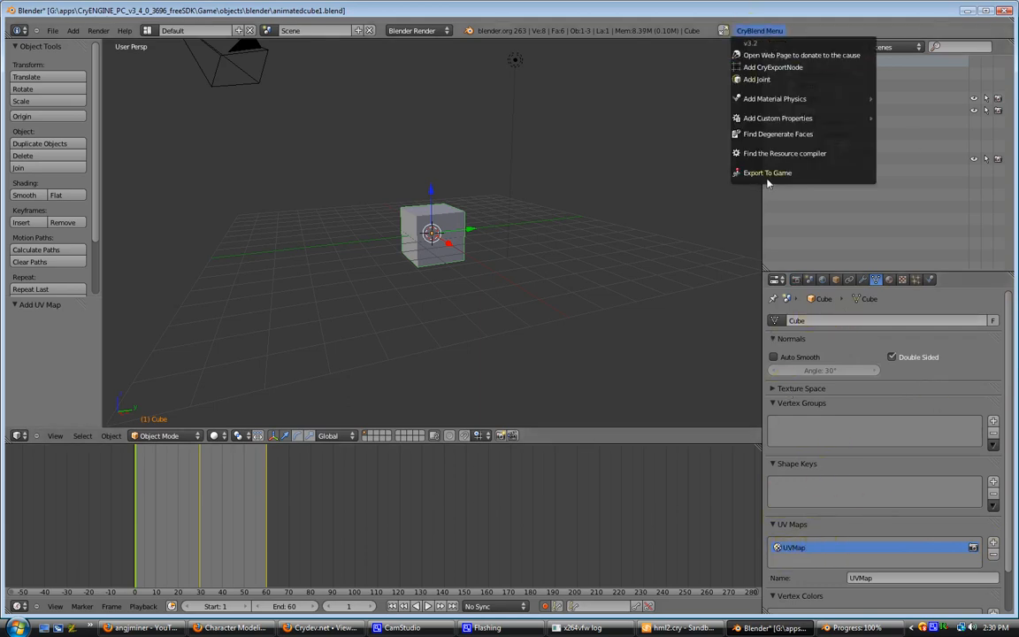
{"action": "left_click", "coordinate": [53, 30]}
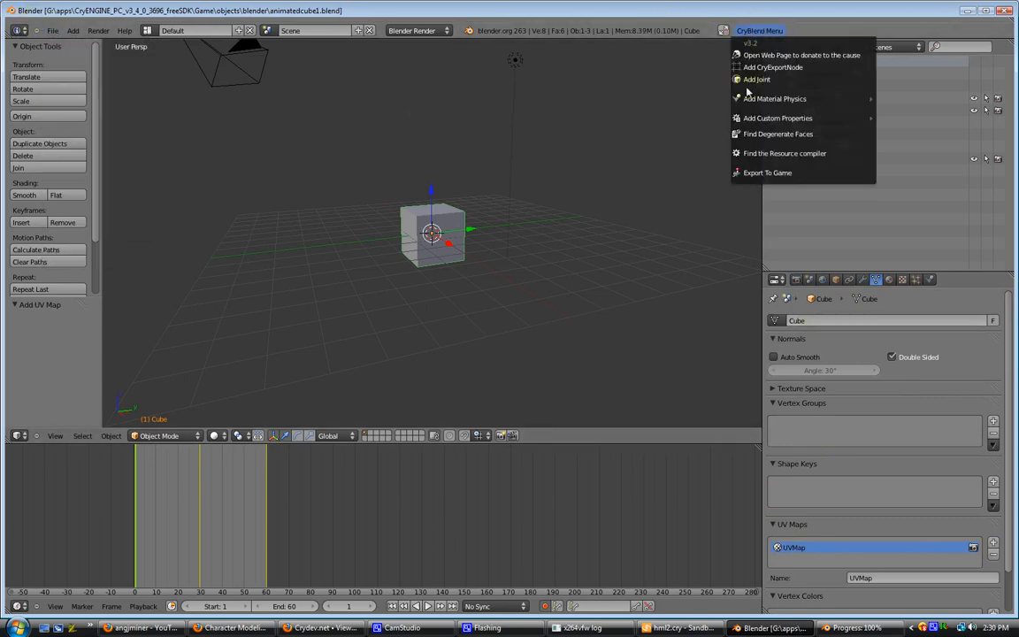
{"action": "left_click", "coordinate": [768, 174]}
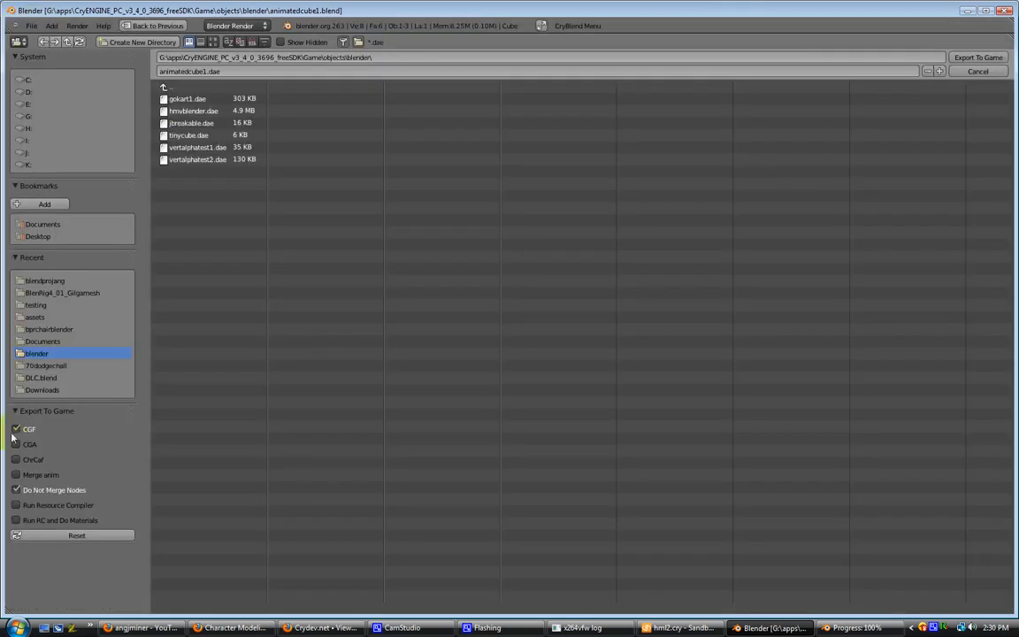
{"action": "left_click", "coordinate": [16, 443]}
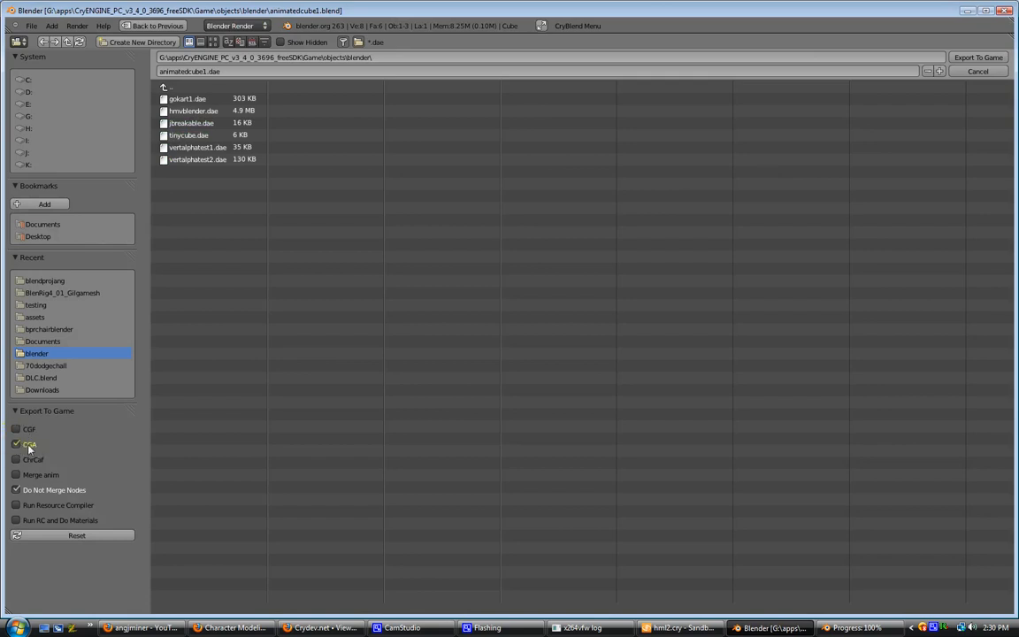
{"action": "mouse_move", "coordinate": [29, 444]}
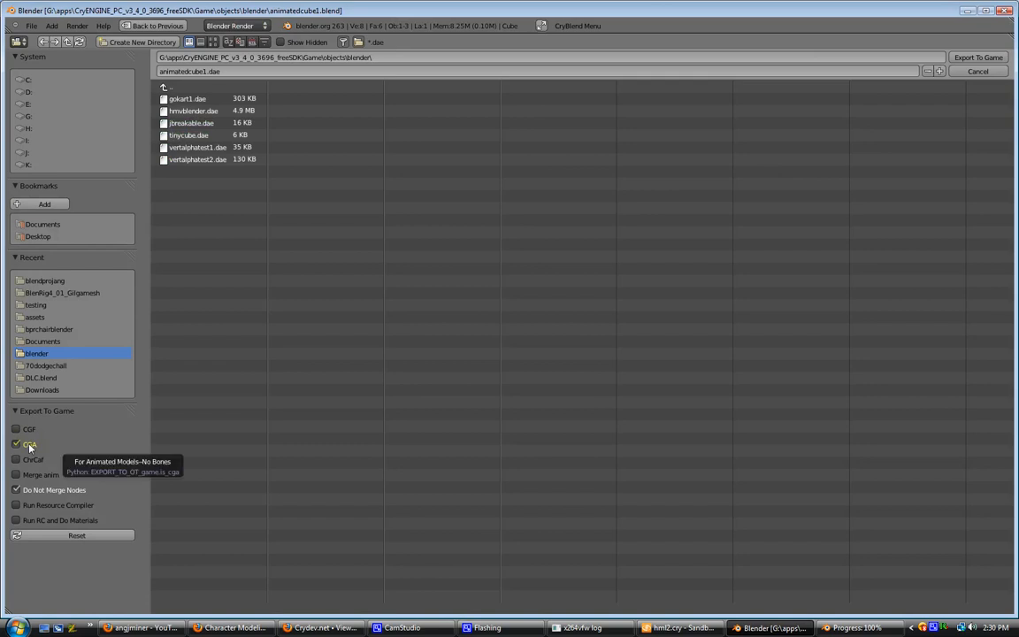
{"action": "mouse_move", "coordinate": [34, 451]}
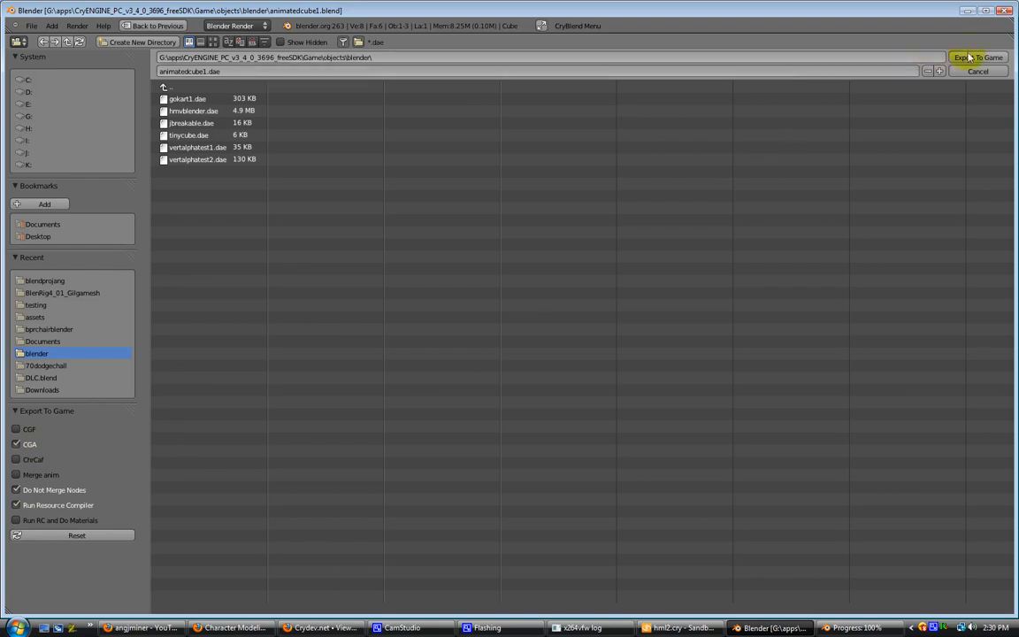
{"action": "left_click", "coordinate": [977, 57]}
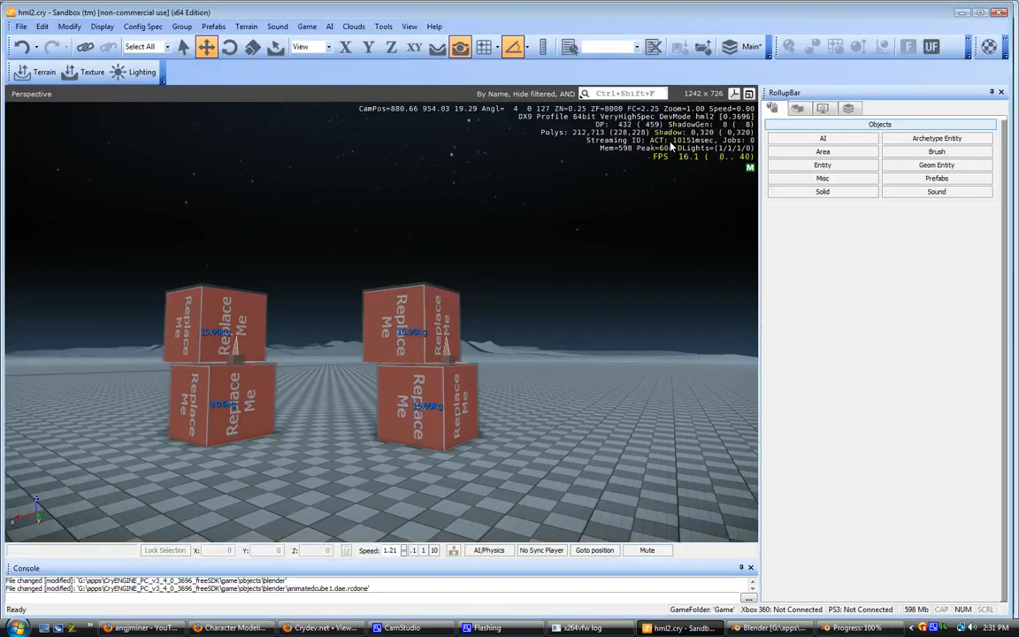
{"action": "mouse_move", "coordinate": [530, 421]}
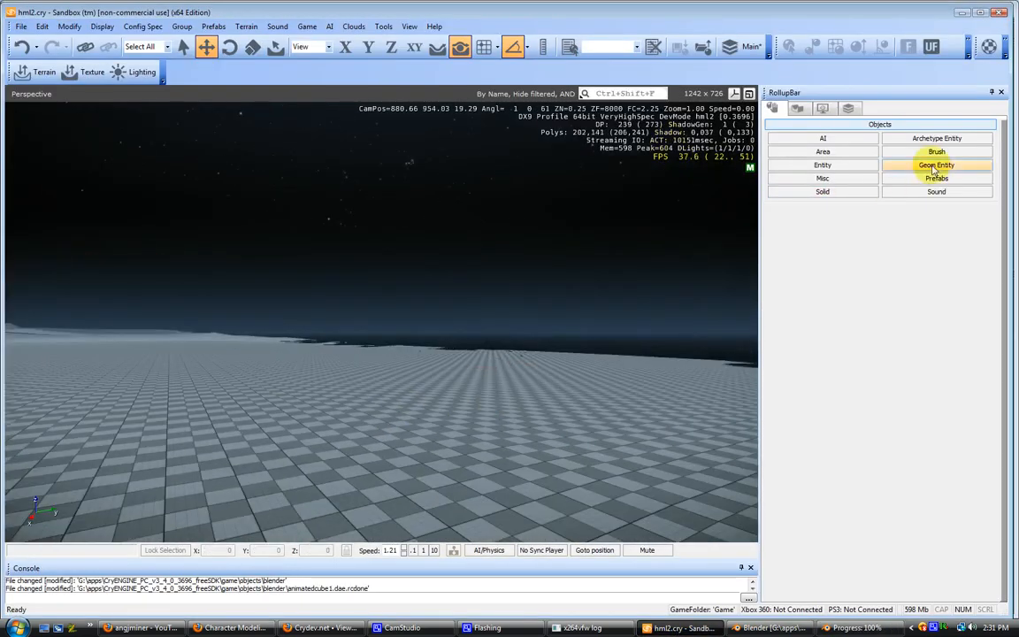
- Reload the Geom Entity list and place objects/blender/animatedcube1 in the level
{"action": "left_click", "coordinate": [936, 166]}
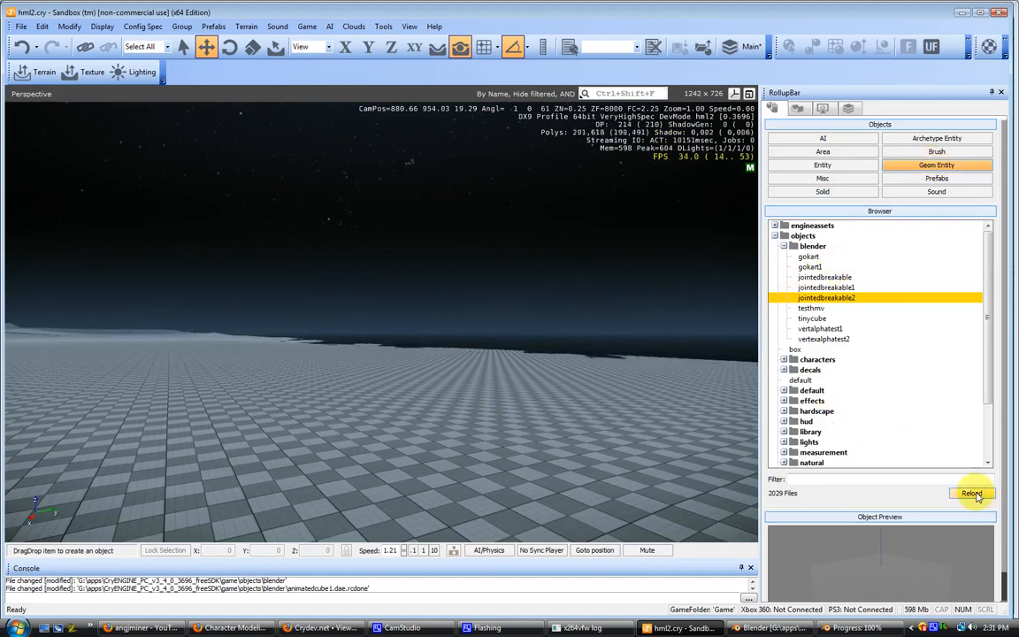
{"action": "left_click", "coordinate": [971, 492]}
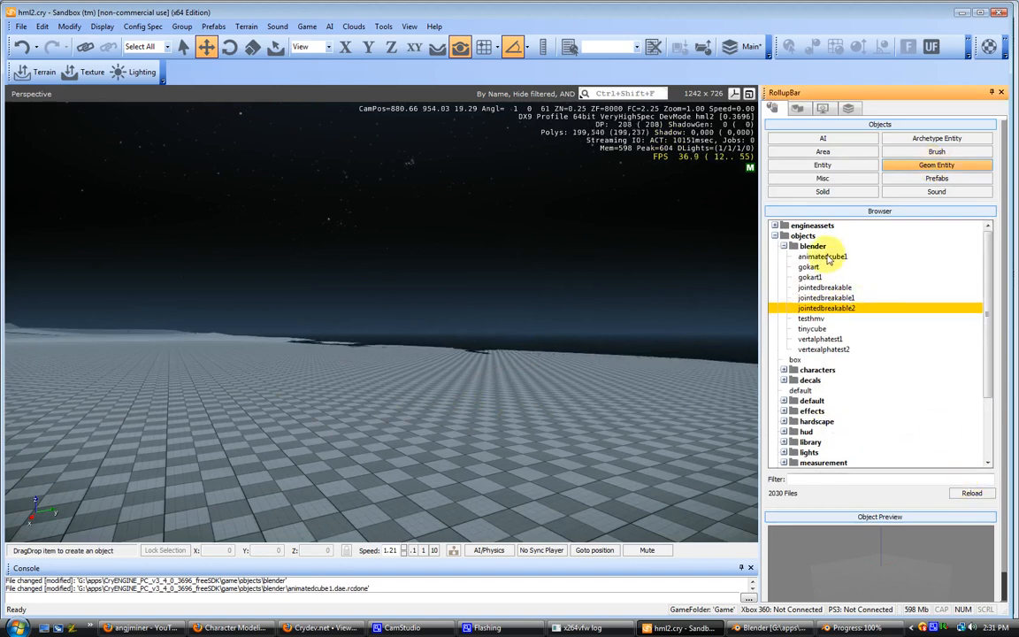
{"action": "left_click", "coordinate": [822, 256]}
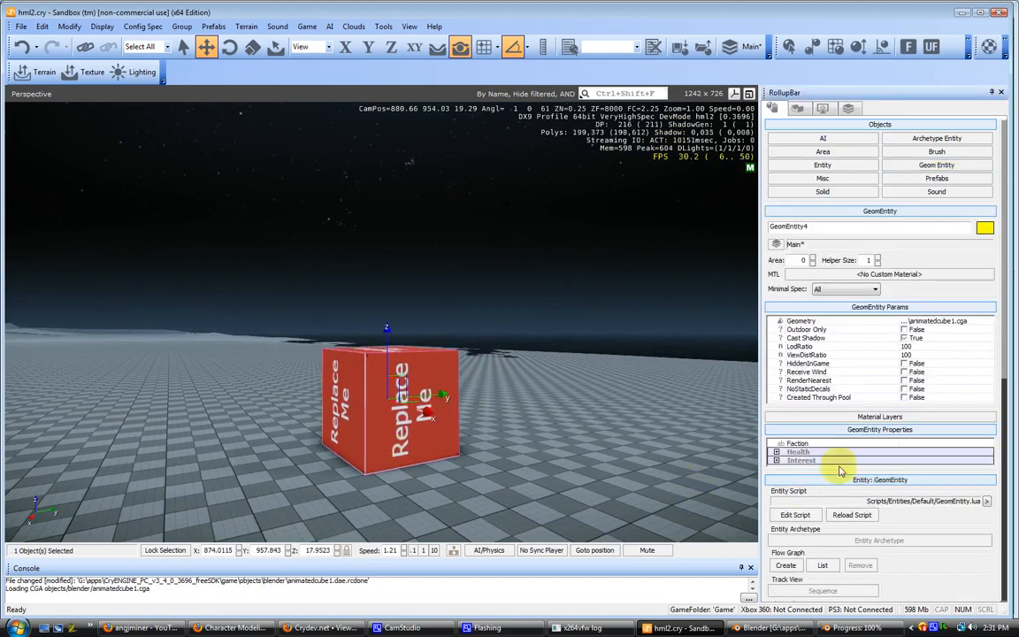
- Create a flow graph grouped as test1 for the cube and bring up the node menu
{"action": "left_click", "coordinate": [786, 565]}
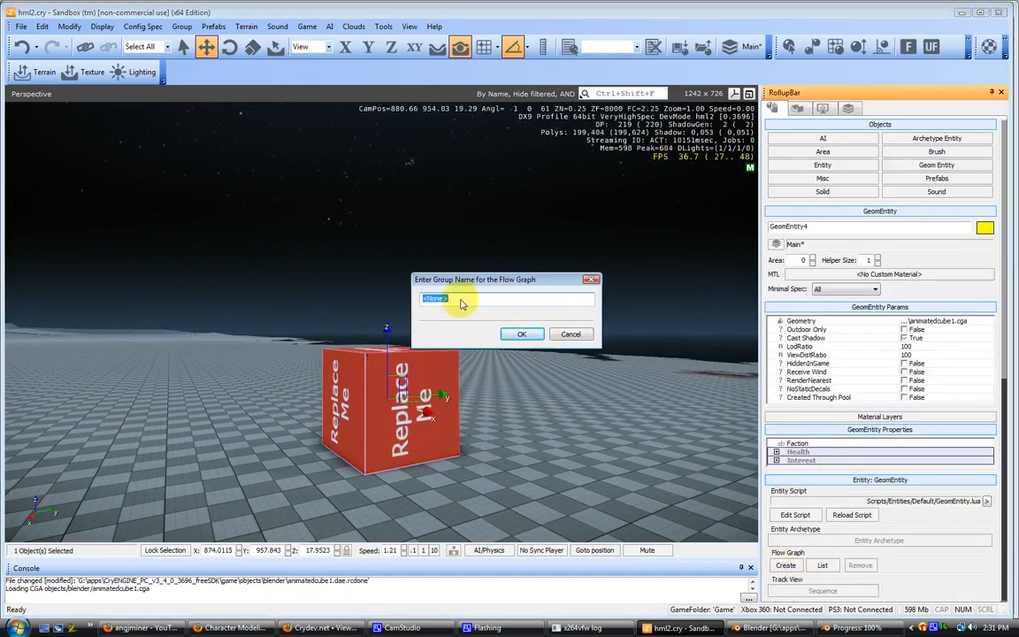
{"action": "type", "text": "test"}
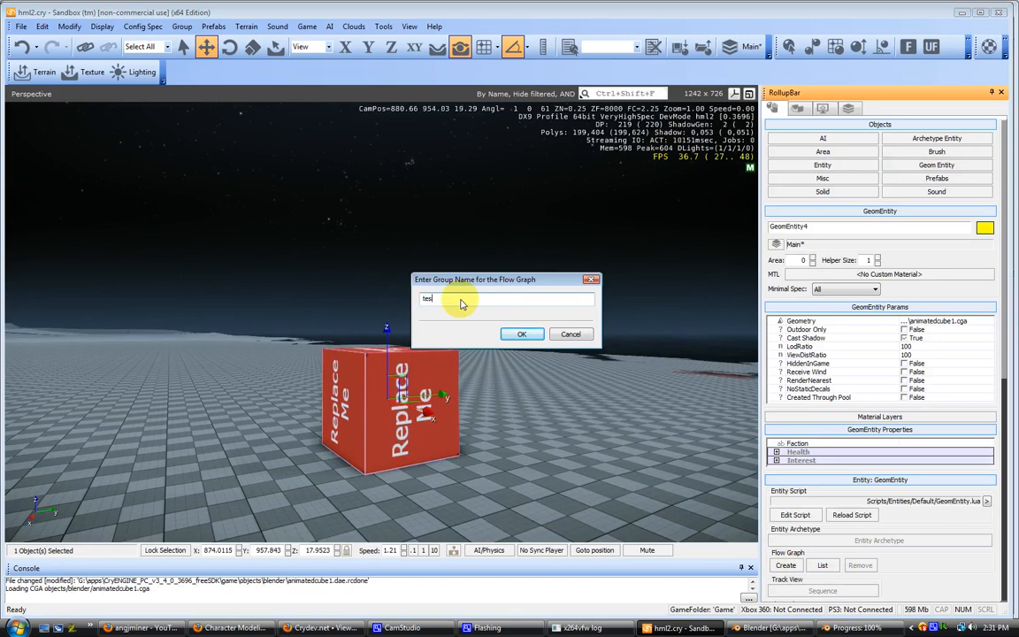
{"action": "type", "text": "t1"}
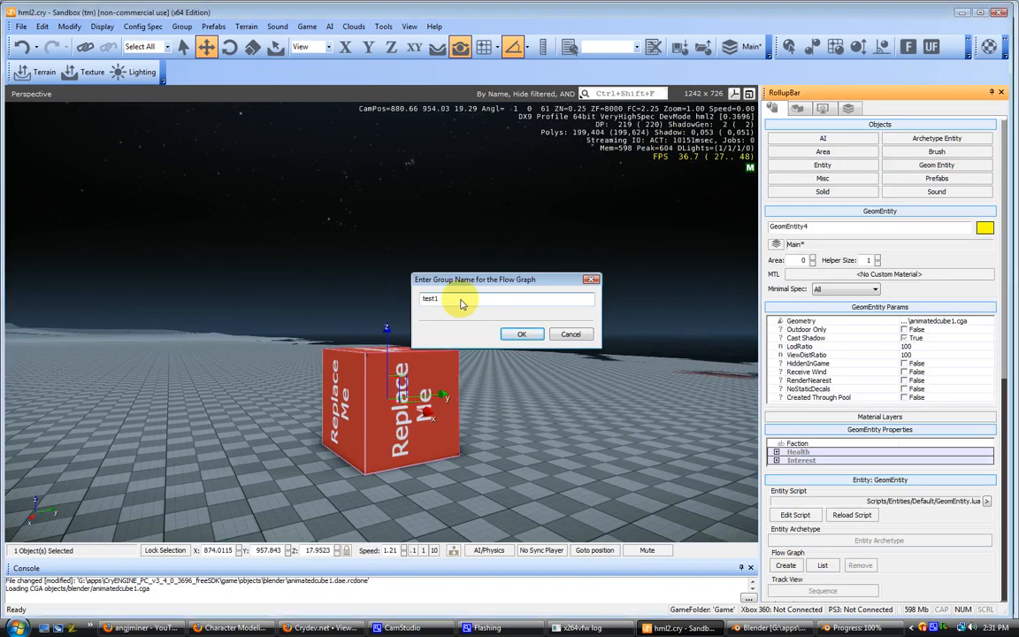
{"action": "left_click", "coordinate": [521, 333]}
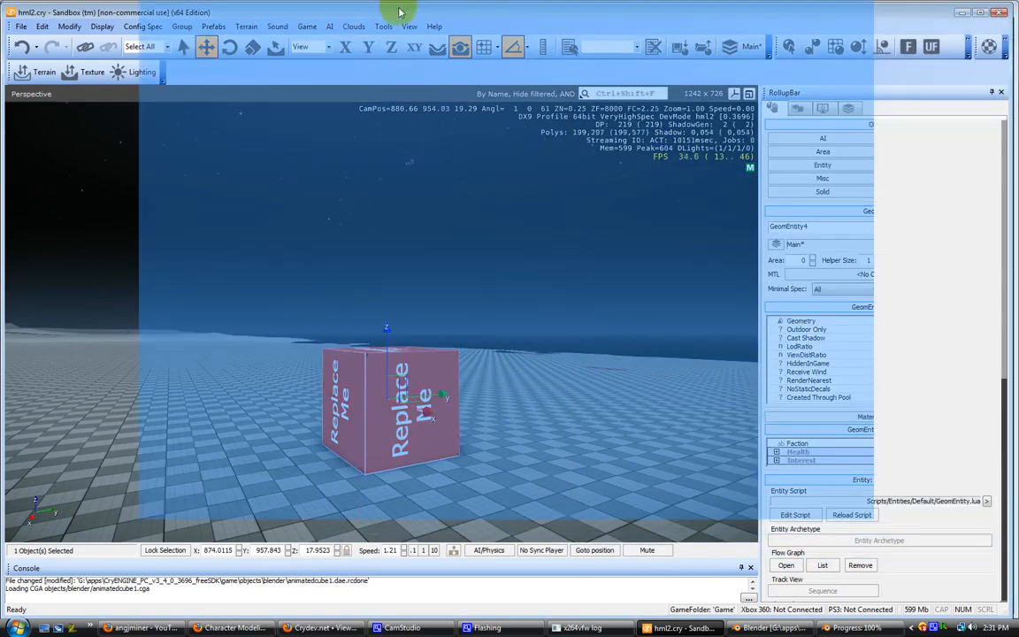
{"action": "right_click", "coordinate": [425, 148]}
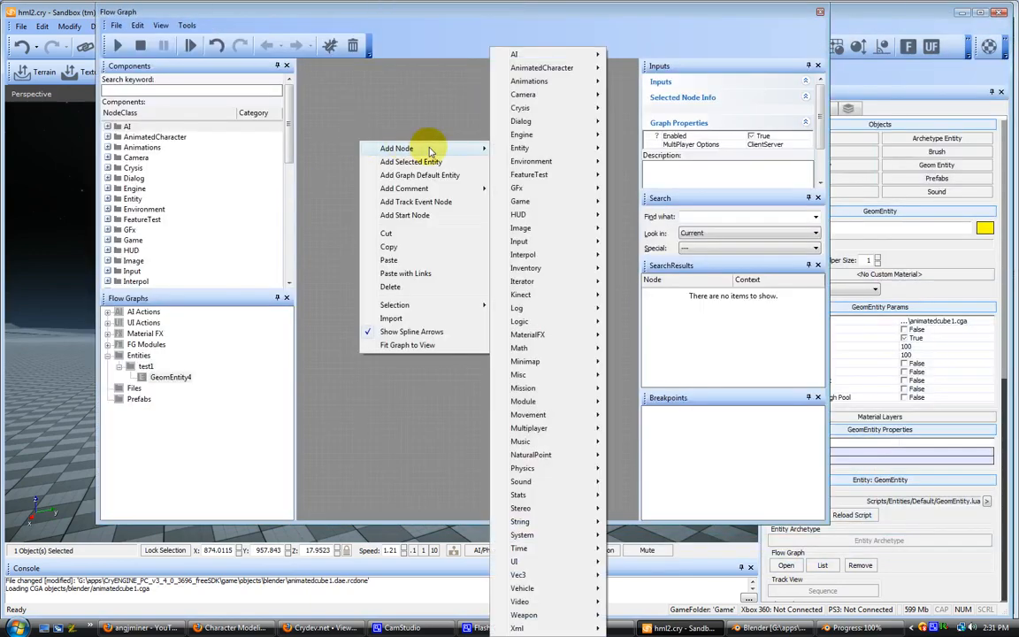
{"action": "mouse_move", "coordinate": [529, 82]}
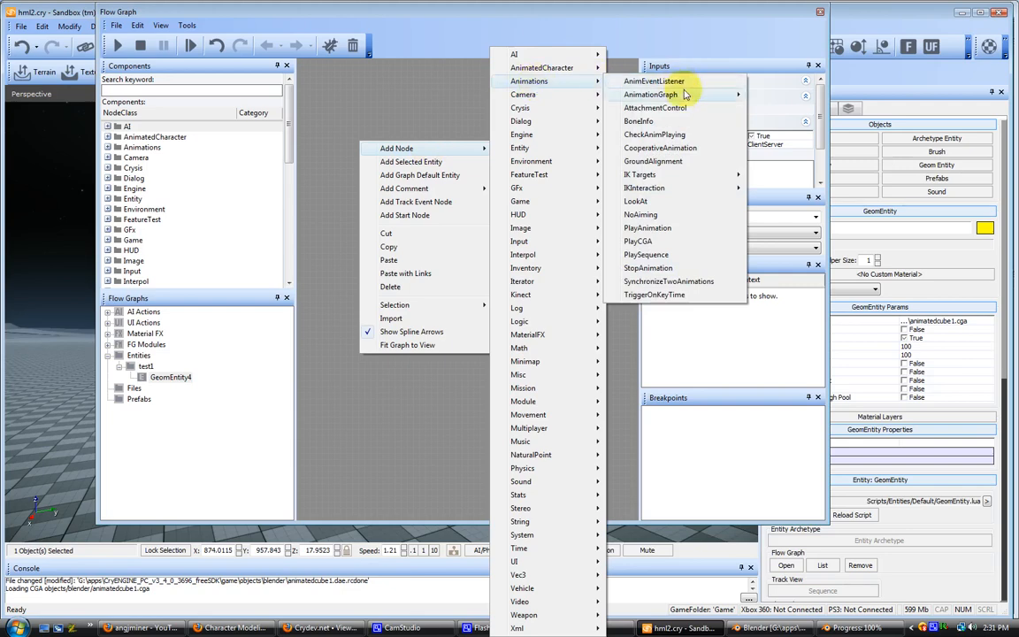
{"action": "mouse_move", "coordinate": [646, 254]}
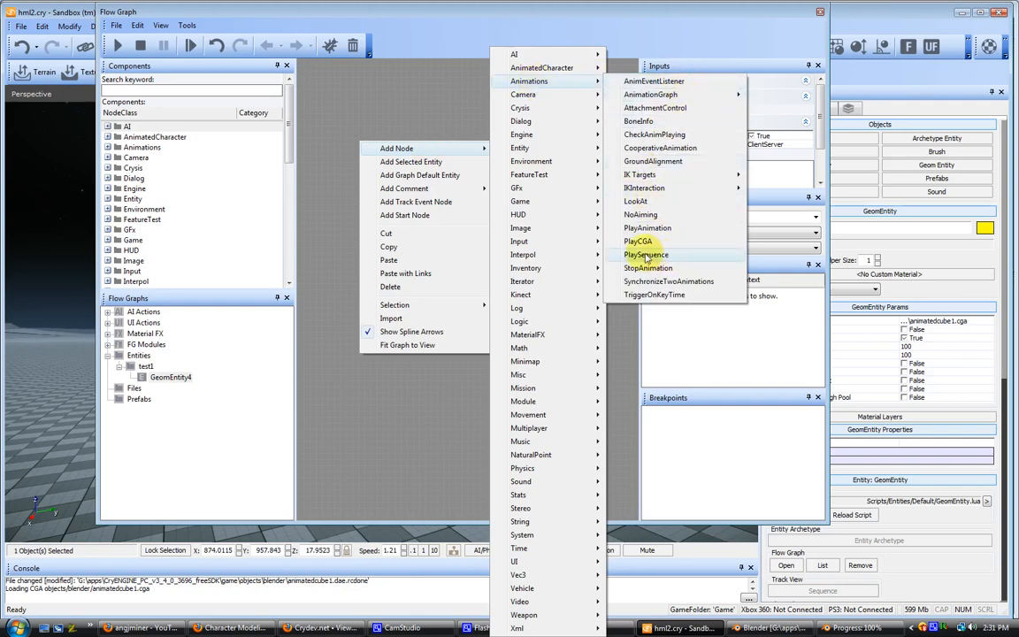
- Add a PlayAnimation node set to the updown animation, looping
{"action": "left_click", "coordinate": [648, 226]}
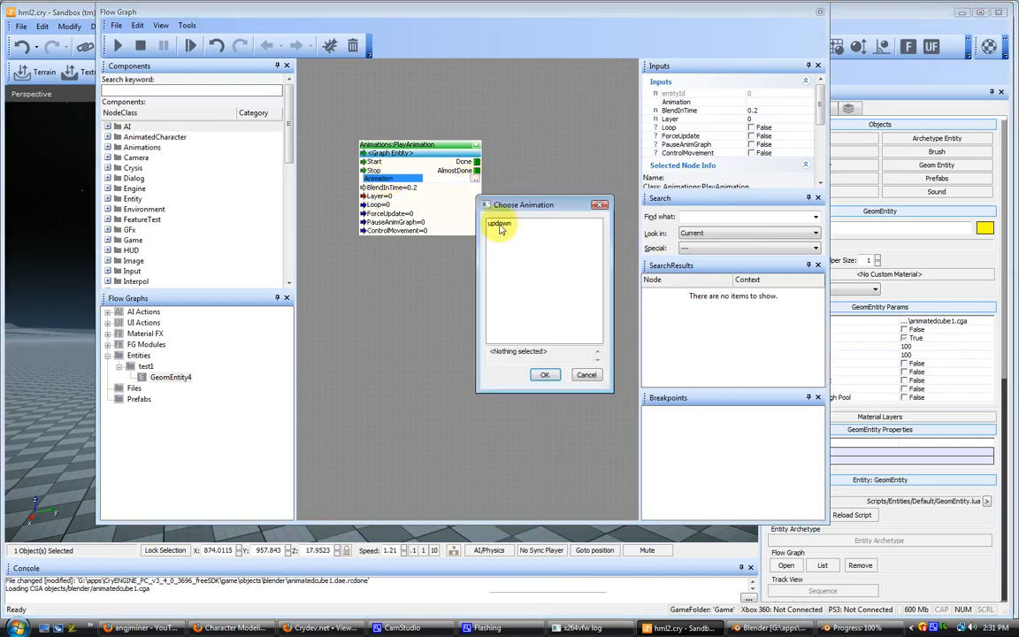
{"action": "left_click", "coordinate": [499, 223]}
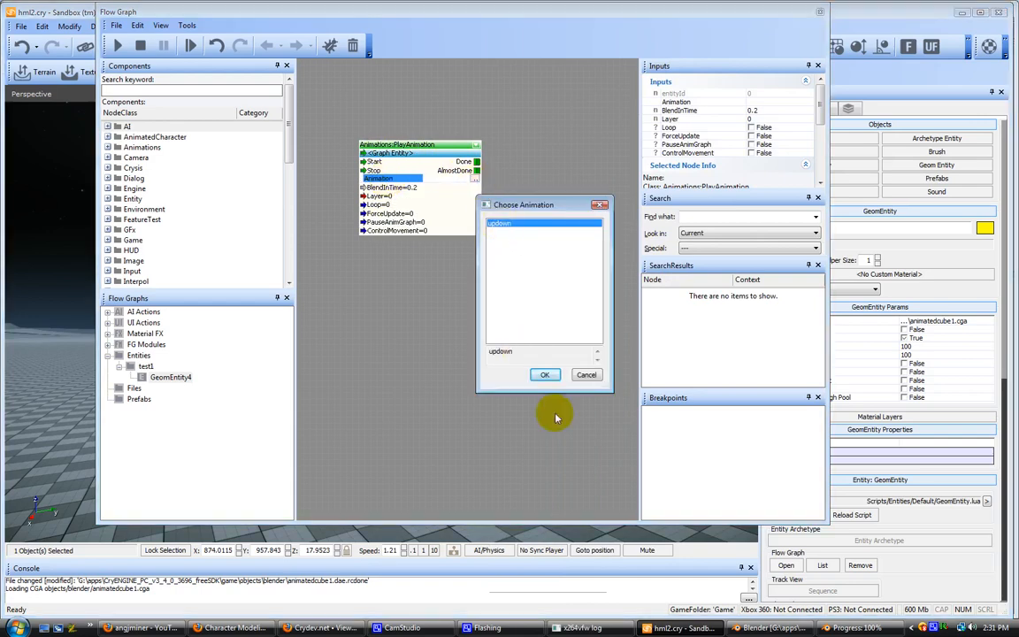
{"action": "left_click", "coordinate": [545, 376]}
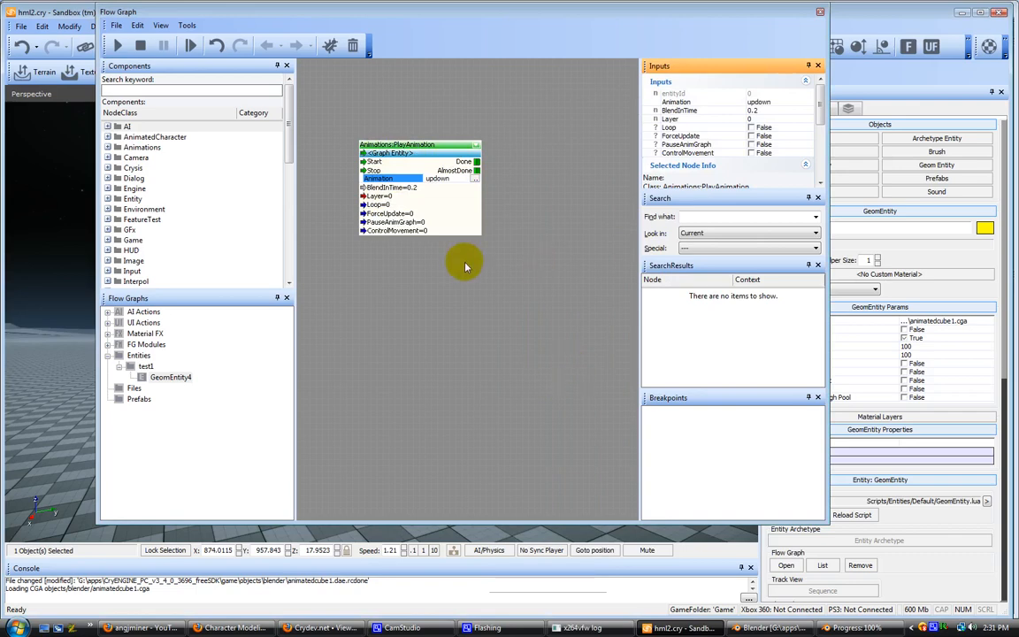
{"action": "mouse_move", "coordinate": [741, 135]}
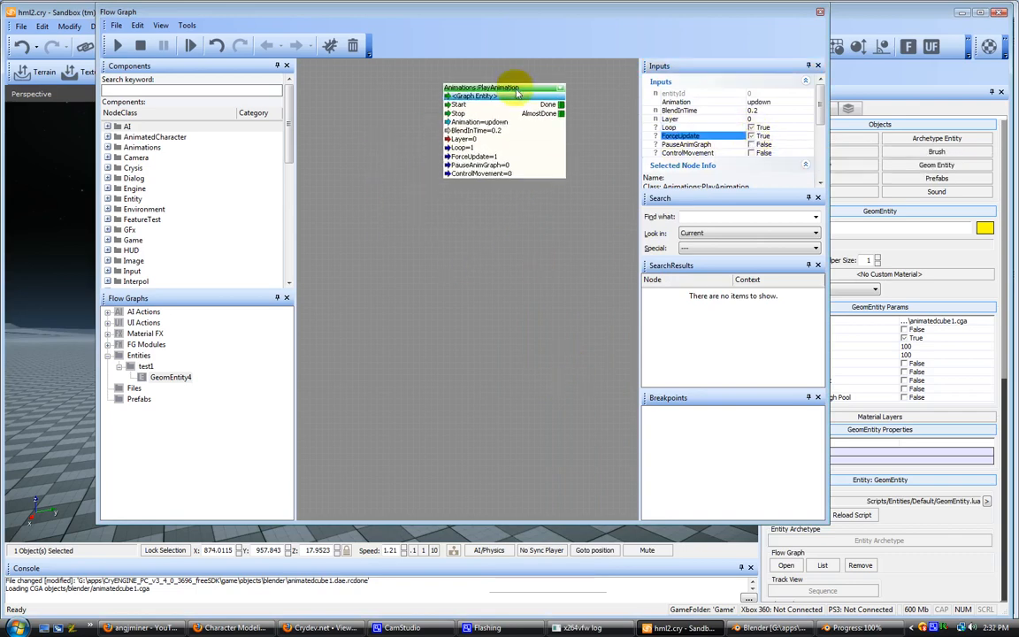
- Add a Start node from the Misc category to the graph
{"action": "right_click", "coordinate": [442, 257]}
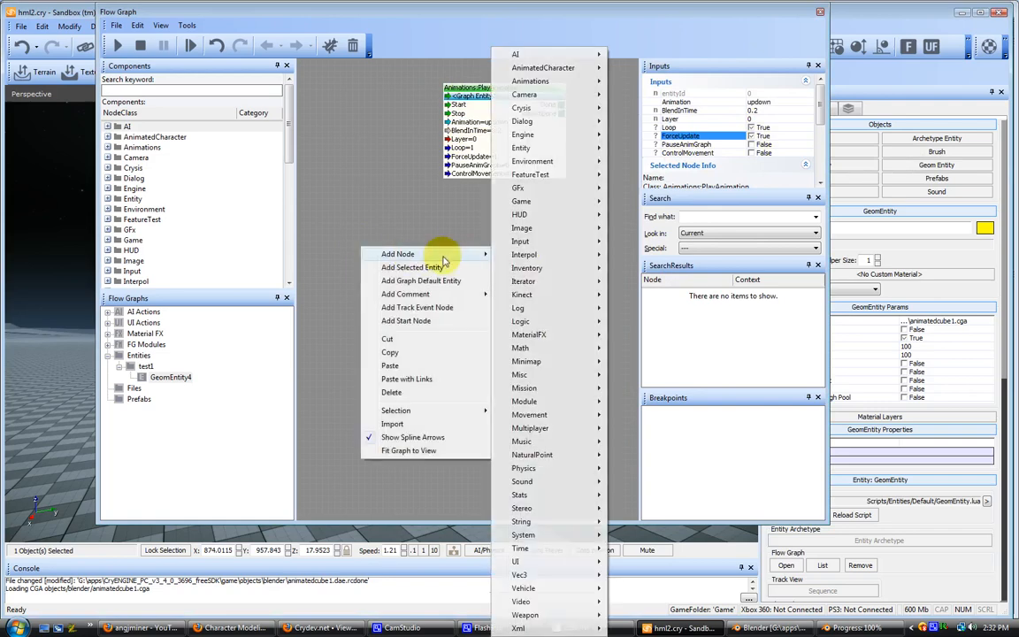
{"action": "mouse_move", "coordinate": [521, 375]}
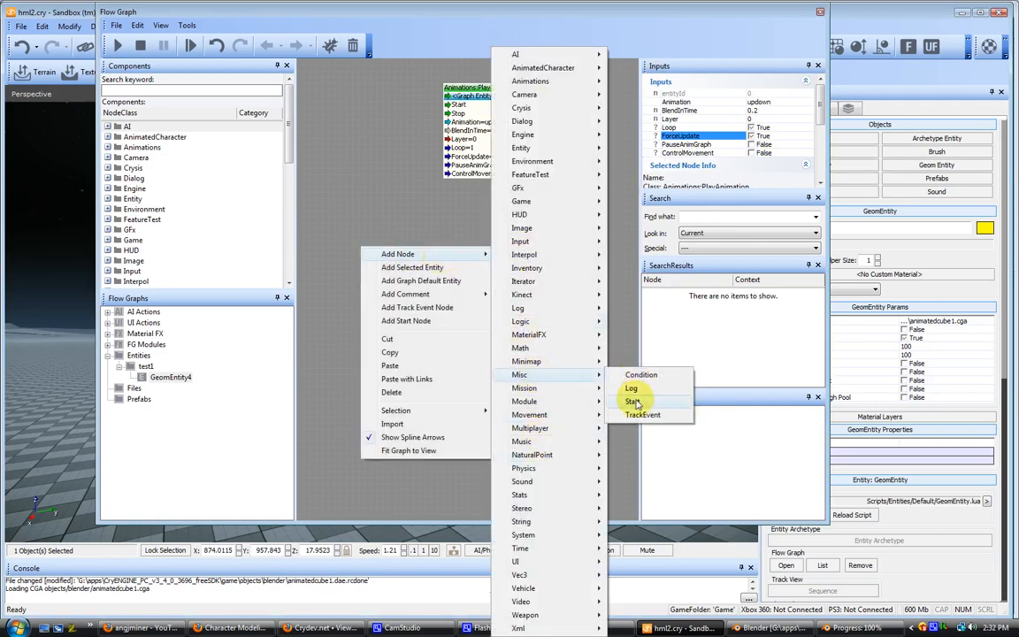
{"action": "left_click", "coordinate": [634, 402]}
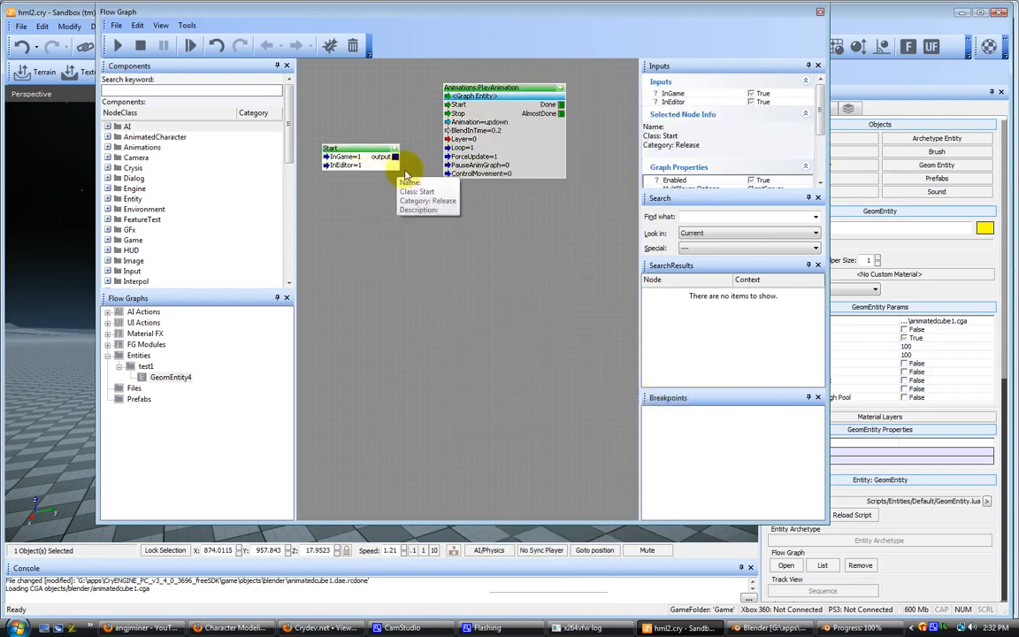
{"action": "mouse_move", "coordinate": [478, 44]}
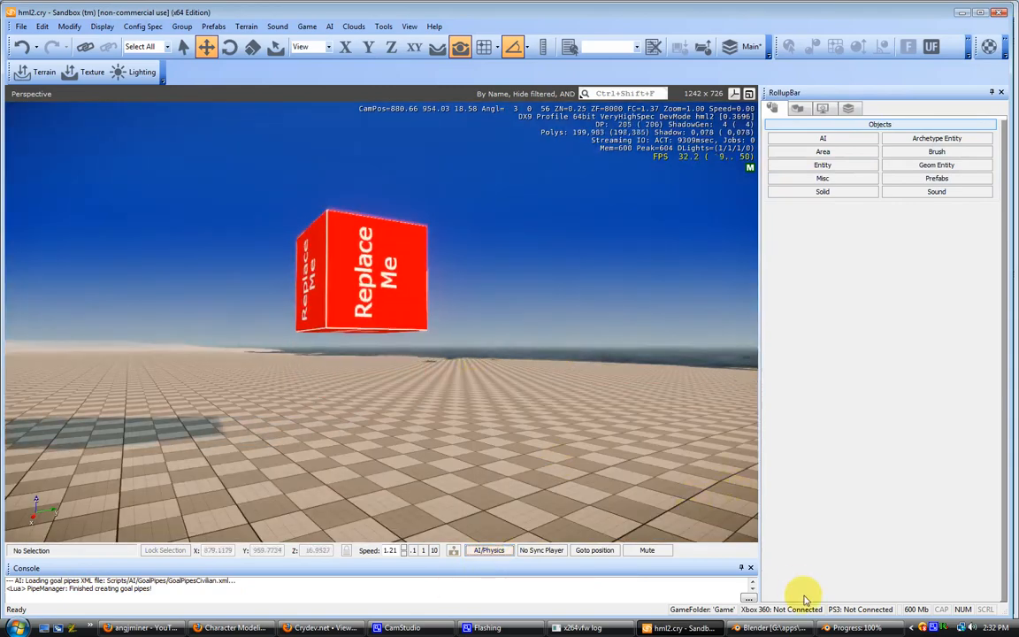
- Close the Flow Graph window, leaving the red cube visible in the perspective viewport
{"action": "left_click", "coordinate": [768, 629]}
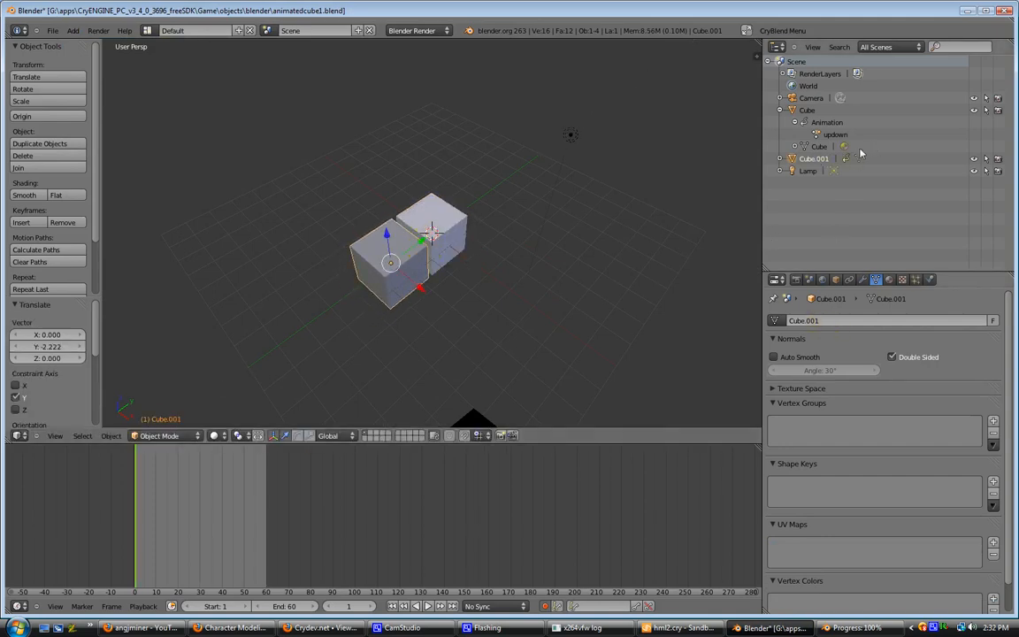
- Add Cube.001 beside the original cube and give it its own action, Cube.001Action
{"action": "left_click", "coordinate": [807, 109]}
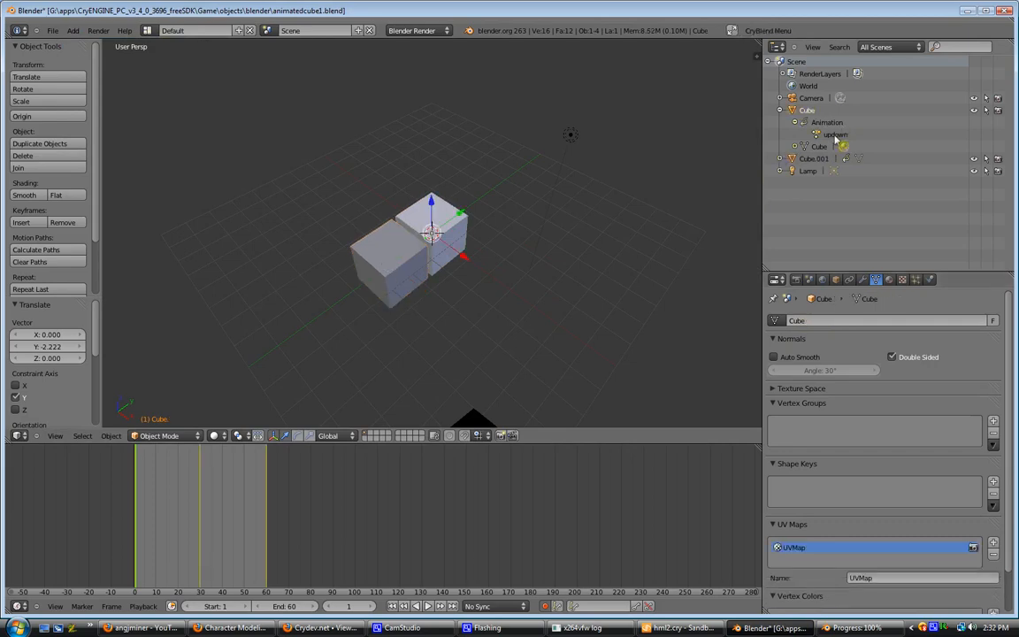
{"action": "left_click", "coordinate": [791, 160]}
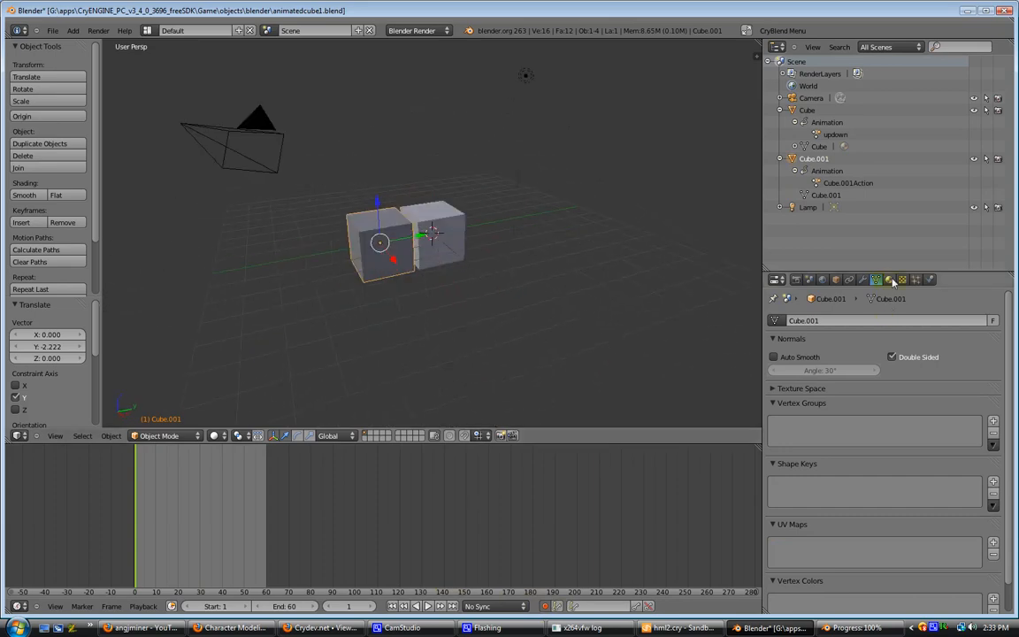
{"action": "left_click", "coordinate": [888, 280]}
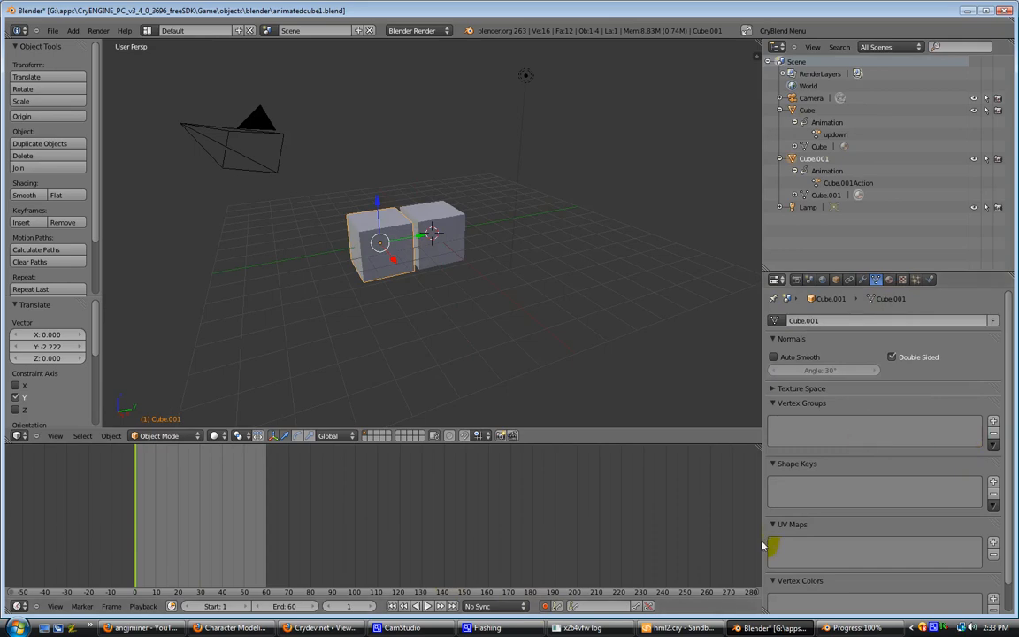
{"action": "left_click", "coordinate": [993, 542]}
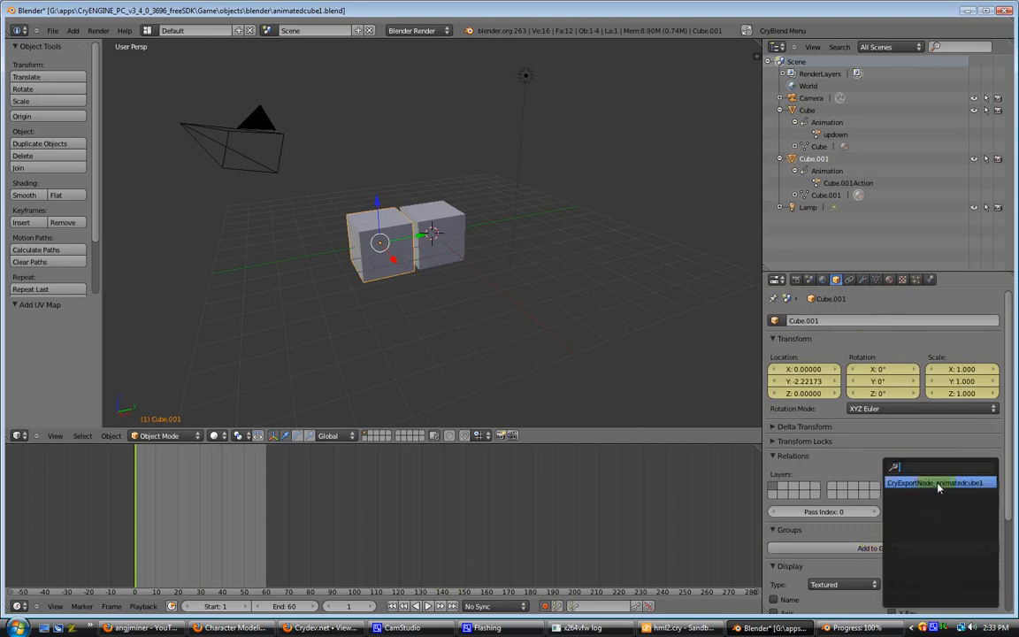
- Put Cube.001 into the animatedcube export group, then select it together with the animated cube
{"action": "left_click", "coordinate": [938, 484]}
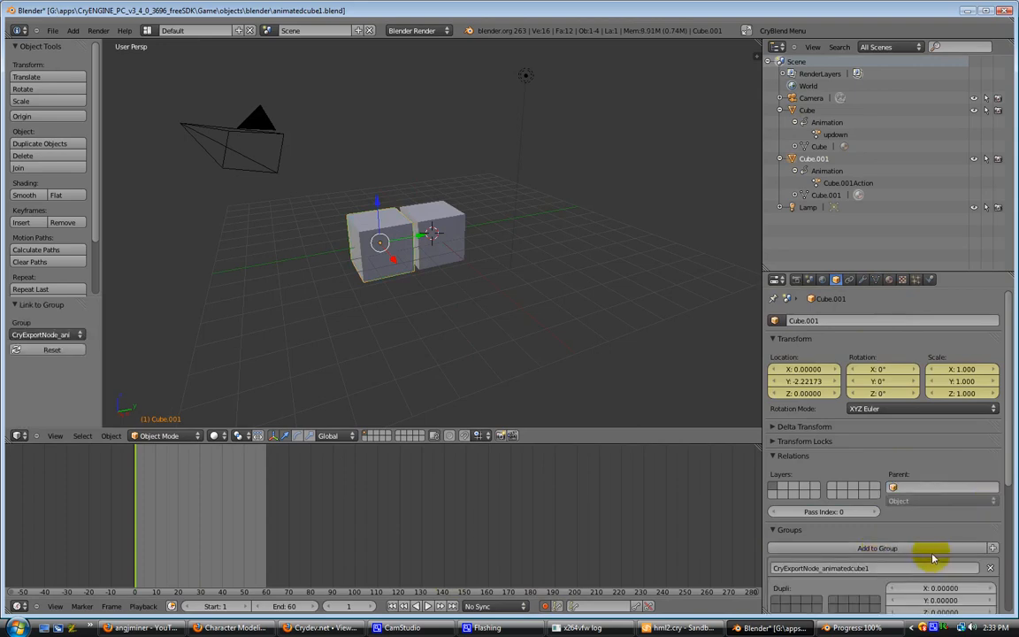
{"action": "left_click", "coordinate": [876, 568]}
{"action": "type", "text": "2"}
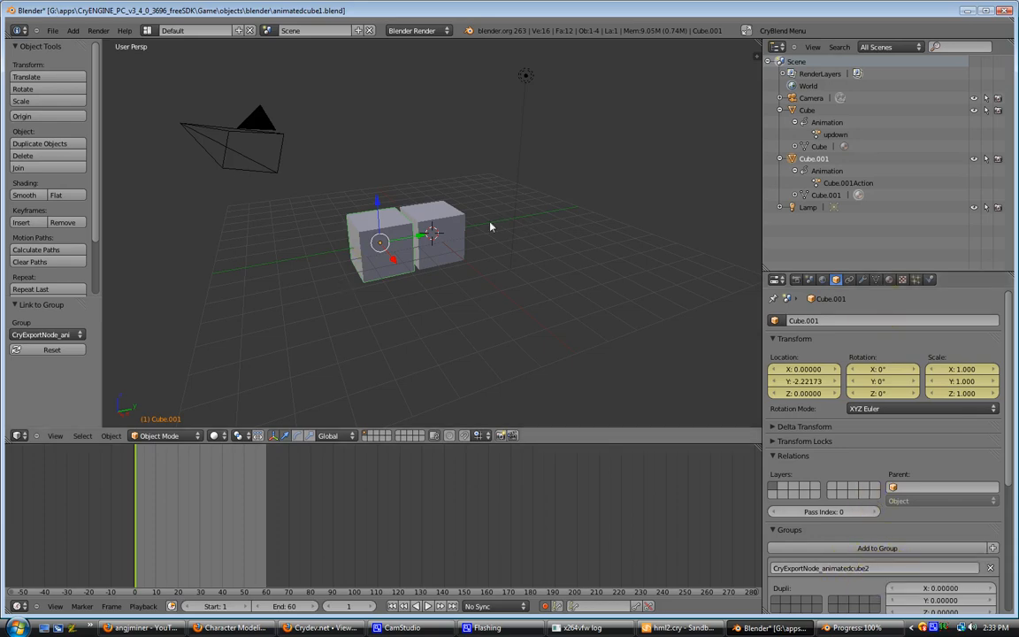
{"action": "left_click", "coordinate": [814, 160]}
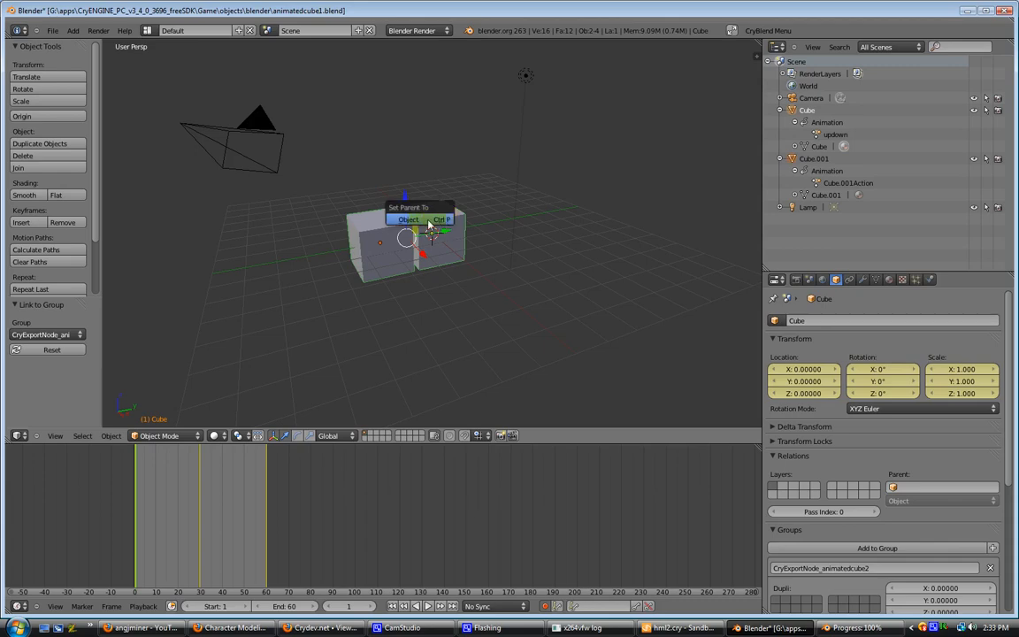
- Parent Cube.001 to the animated cube and scrub the timeline to keyframe its rotation
{"action": "left_click", "coordinate": [408, 220]}
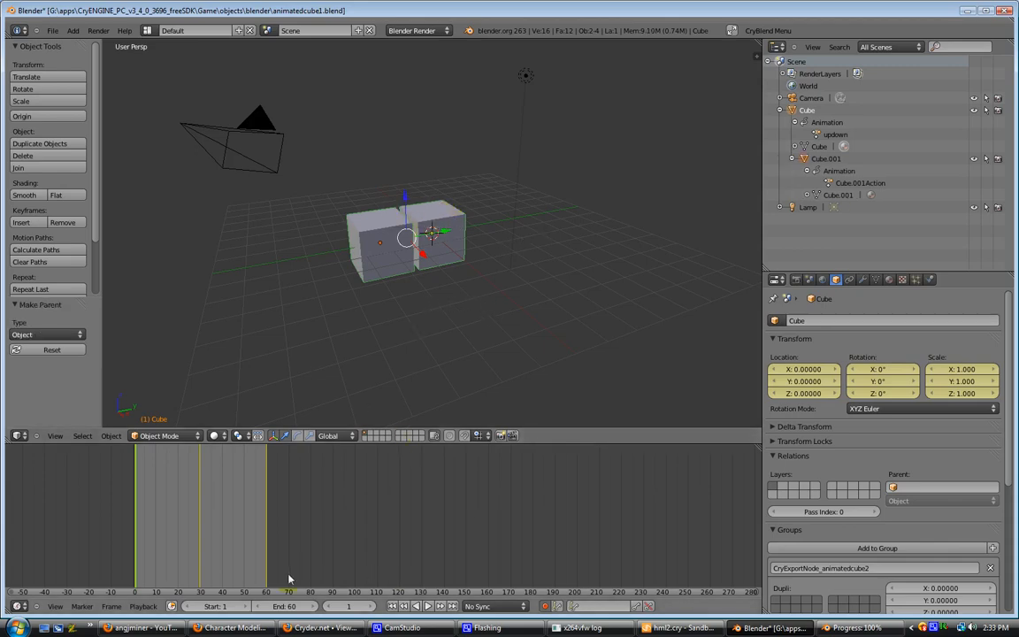
{"action": "left_click", "coordinate": [145, 516]}
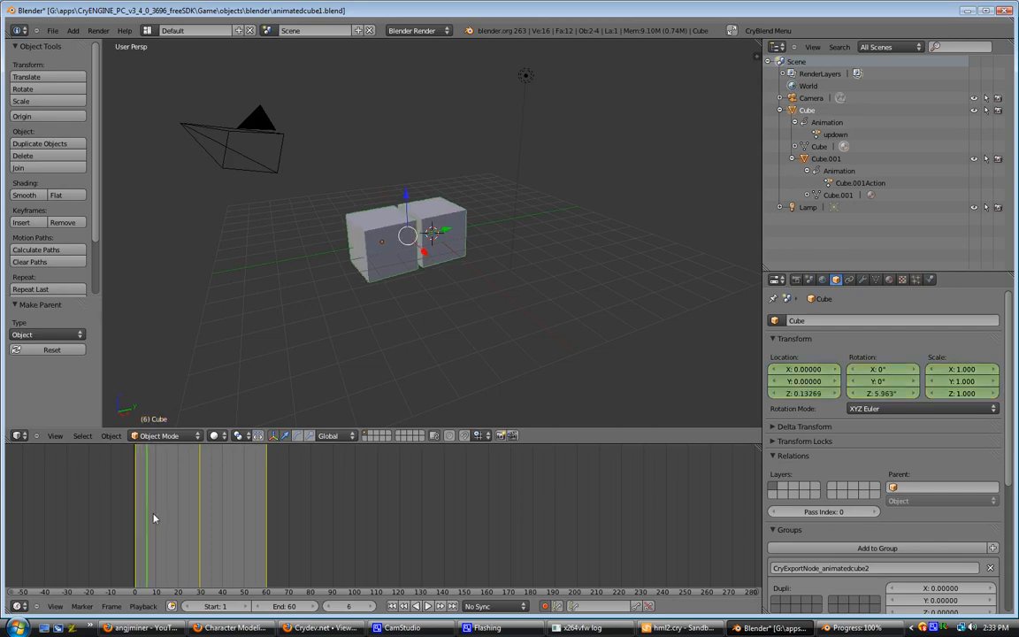
{"action": "left_click_drag", "start_coordinate": [134, 516], "coordinate": [272, 517]}
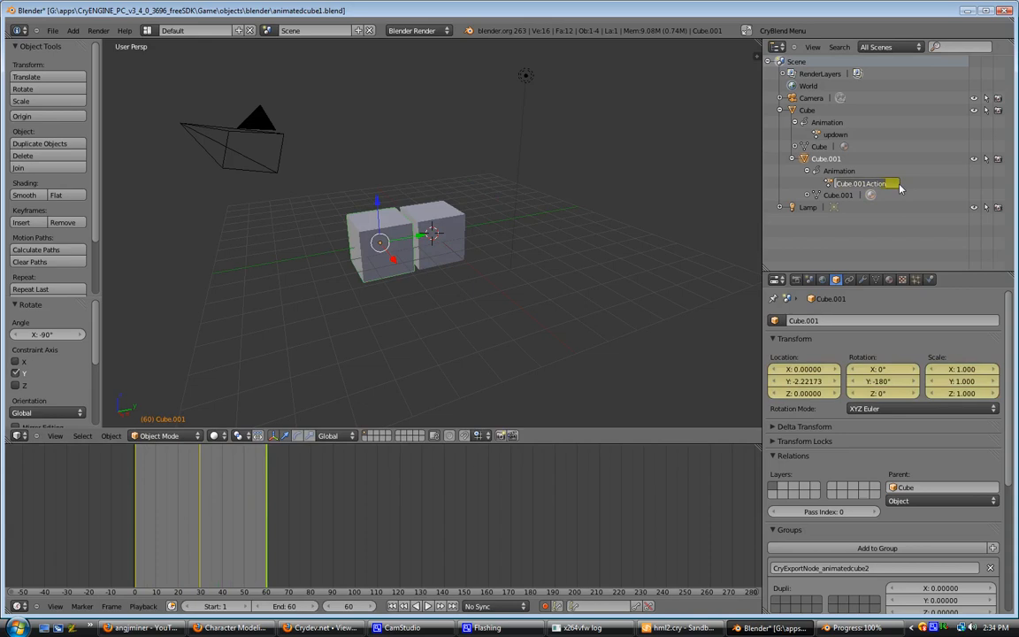
- Rename Cube.001Action to rotate in the Outliner
{"action": "double_click", "coordinate": [860, 182]}
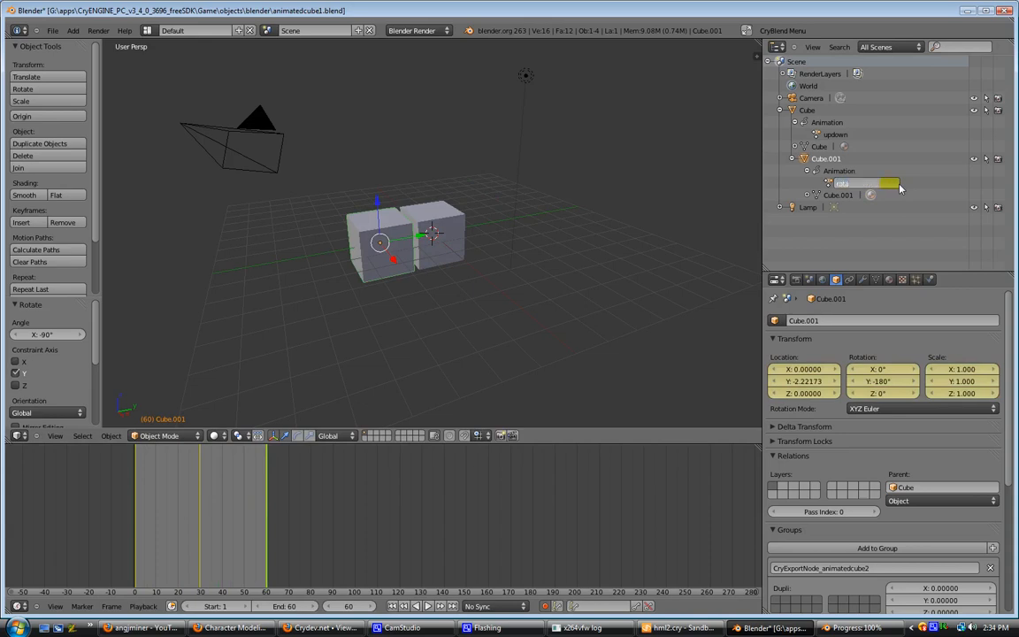
{"action": "left_click", "coordinate": [859, 182]}
{"action": "type", "text": "rotate"}
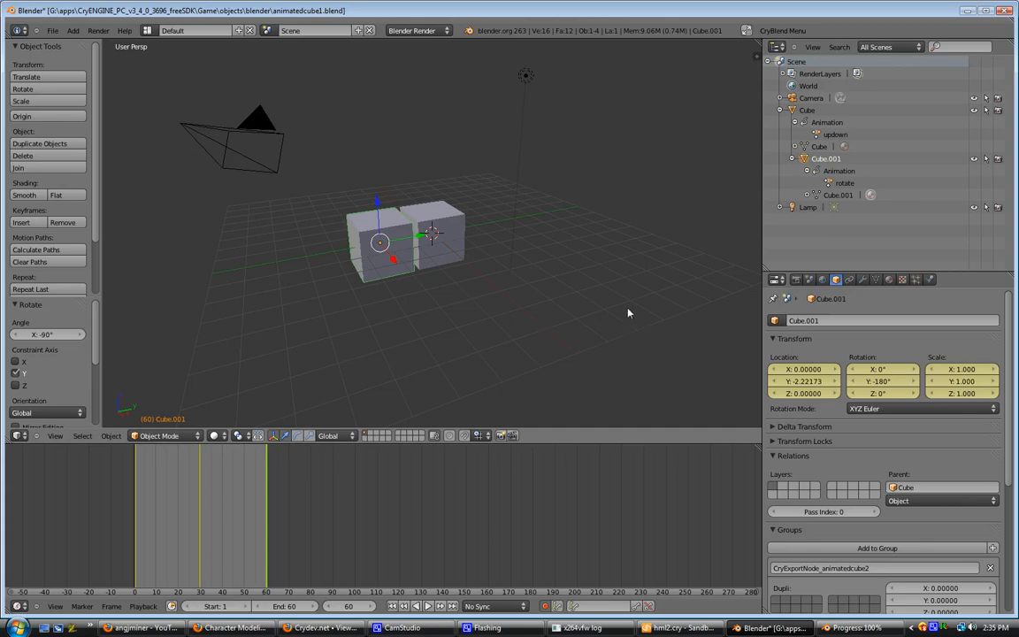
{"action": "mouse_move", "coordinate": [608, 313]}
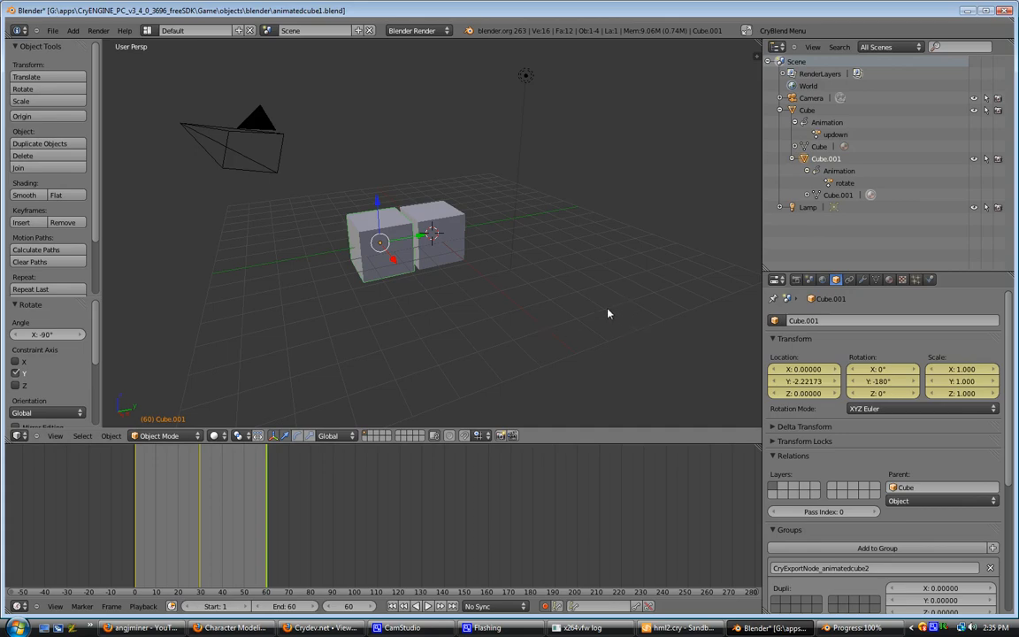
{"action": "mouse_move", "coordinate": [616, 324]}
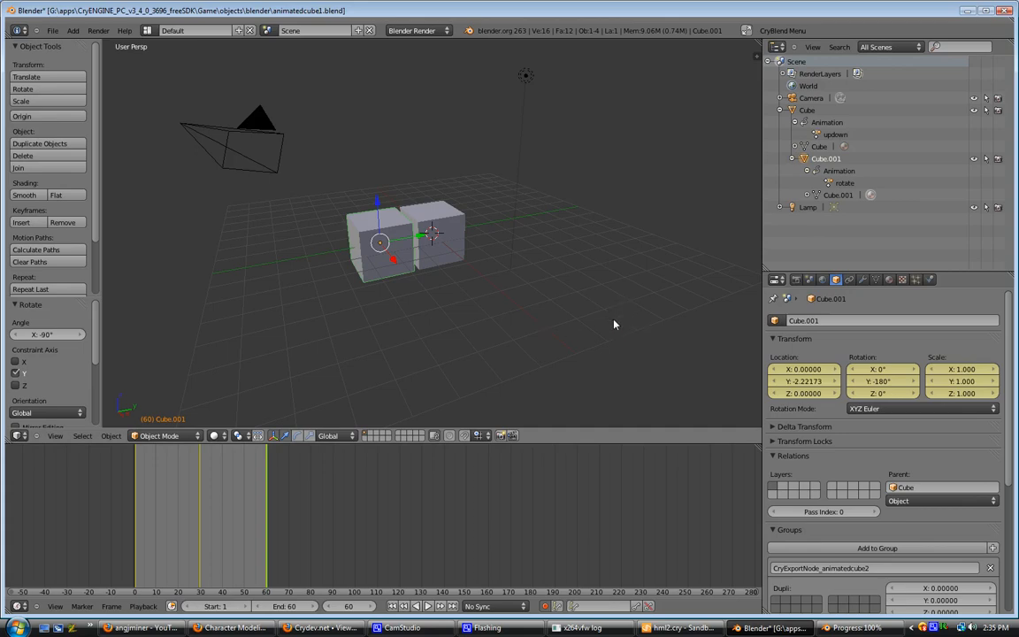
{"action": "mouse_move", "coordinate": [628, 553]}
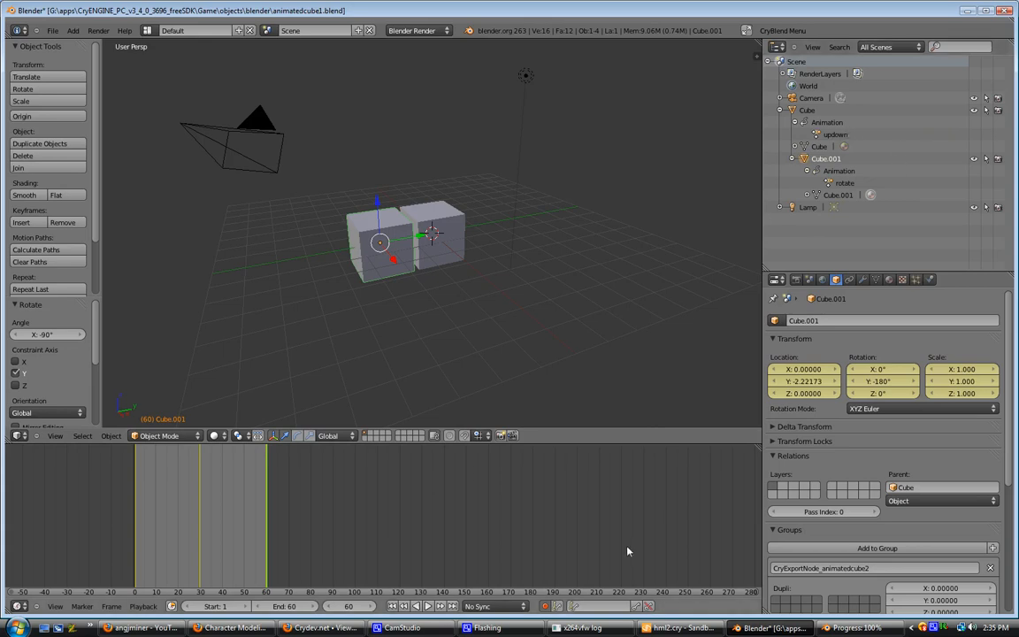
{"action": "left_click", "coordinate": [53, 30]}
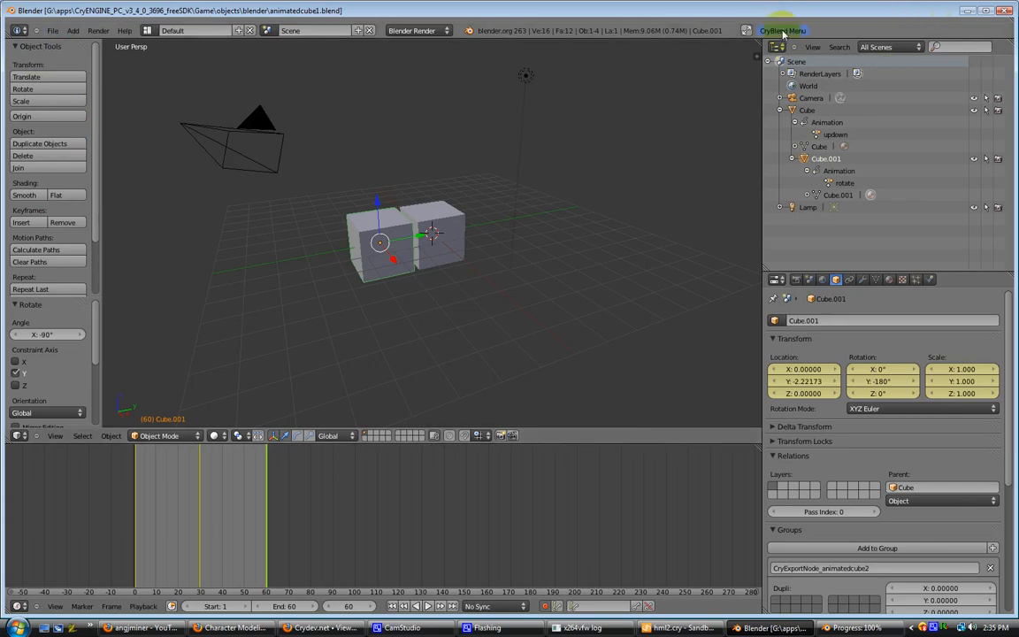
- In Export to Game settings, enable CGA export and Merge anim
{"action": "left_click", "coordinate": [782, 30]}
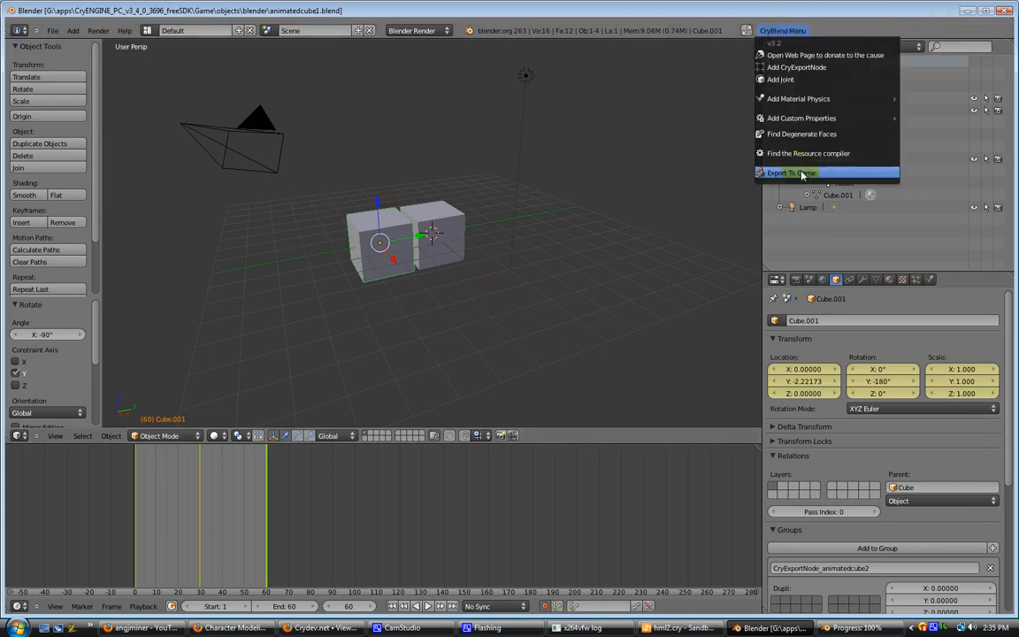
{"action": "left_click", "coordinate": [791, 173]}
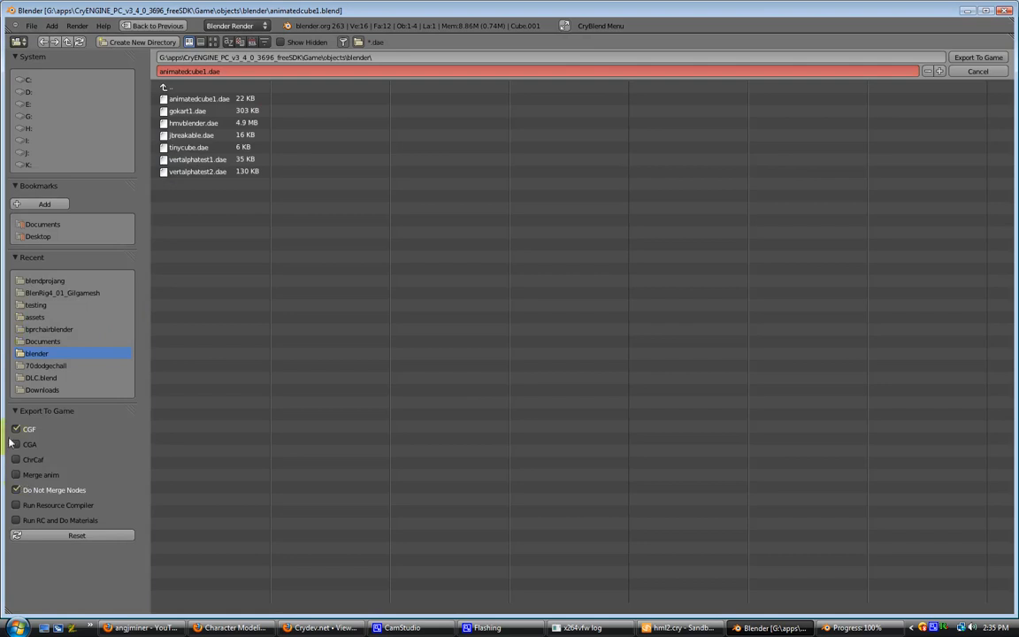
{"action": "left_click", "coordinate": [16, 428]}
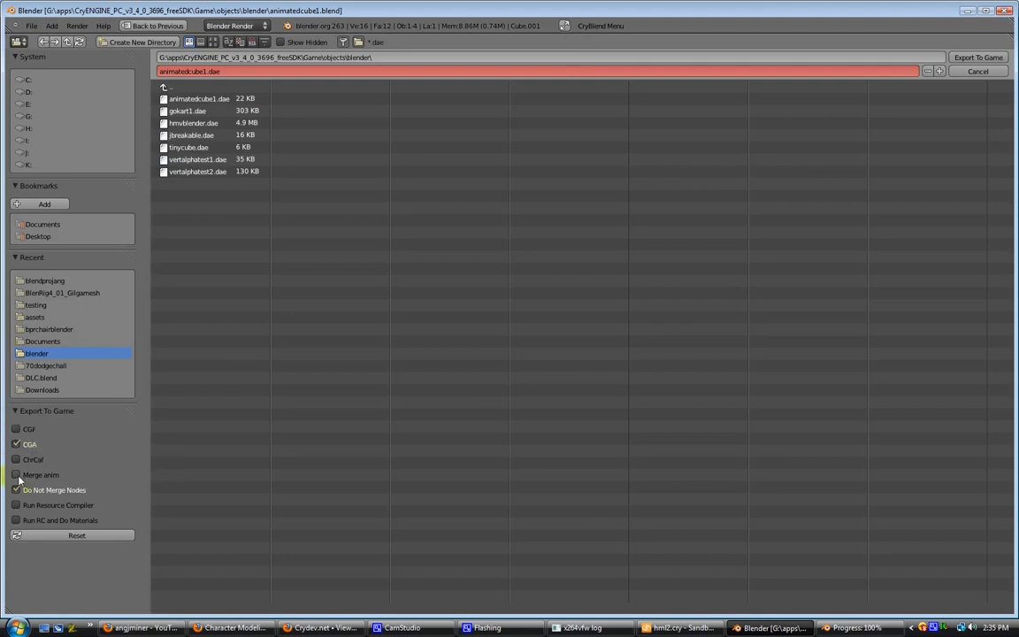
{"action": "left_click", "coordinate": [16, 474]}
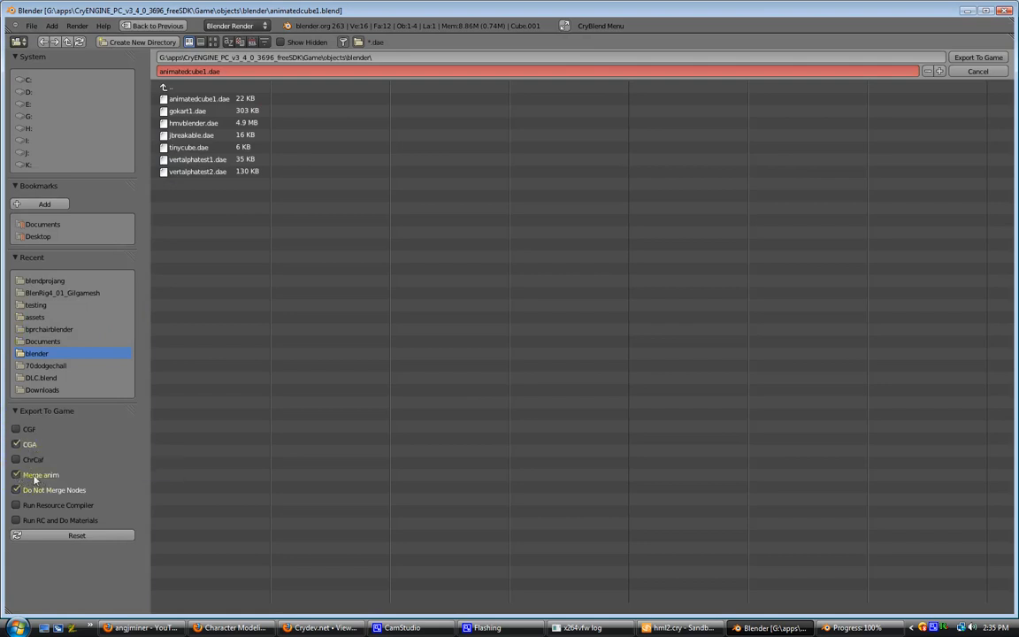
{"action": "mouse_move", "coordinate": [42, 475]}
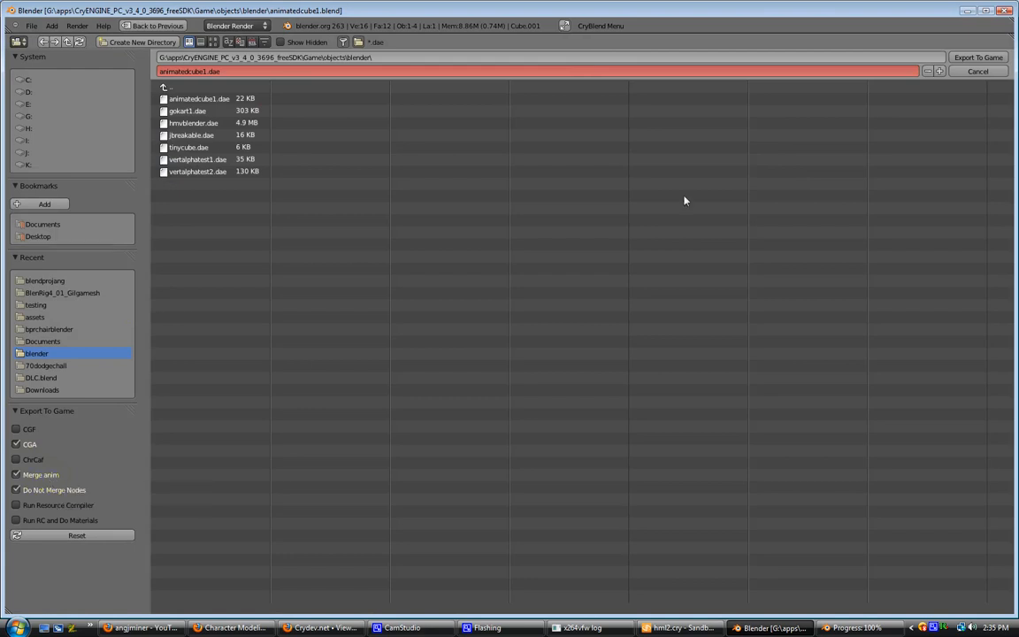
{"action": "left_click", "coordinate": [979, 57]}
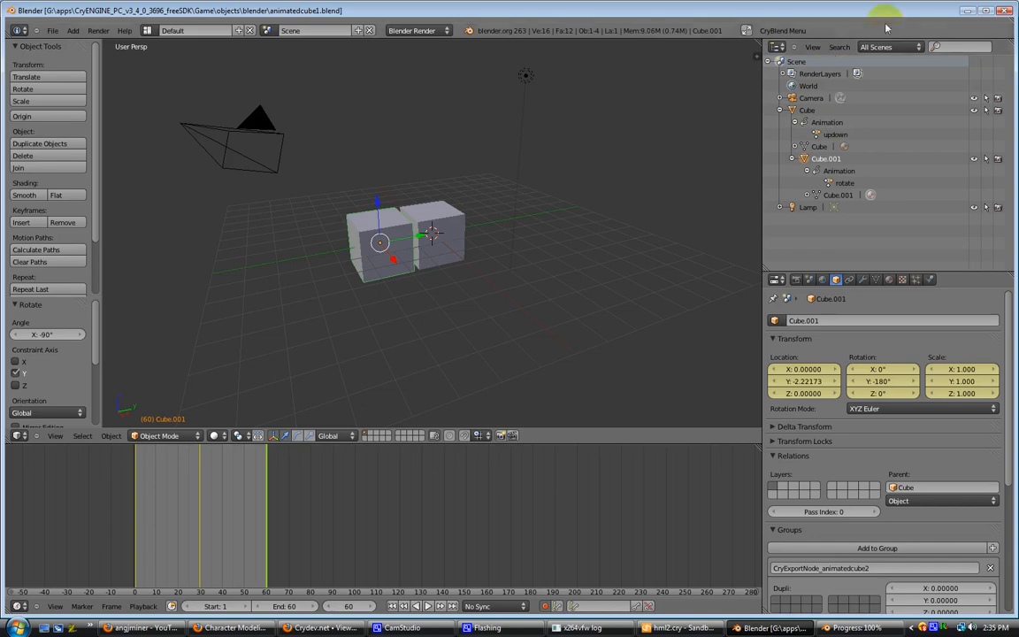
- Enable Run Resource Compiler and export the cubes to the game
{"action": "left_click", "coordinate": [783, 30]}
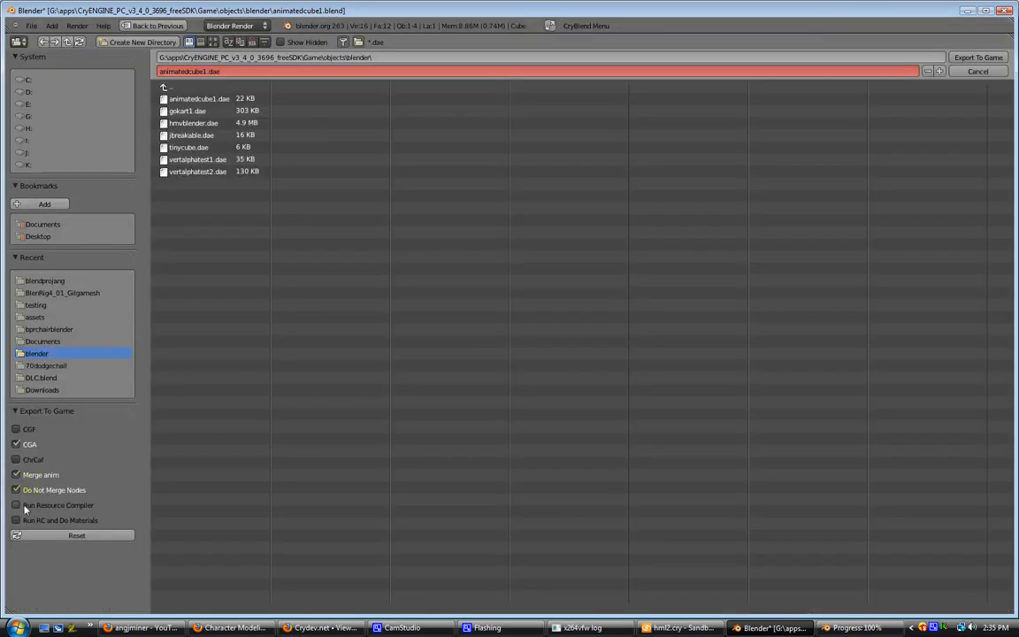
{"action": "left_click", "coordinate": [16, 505]}
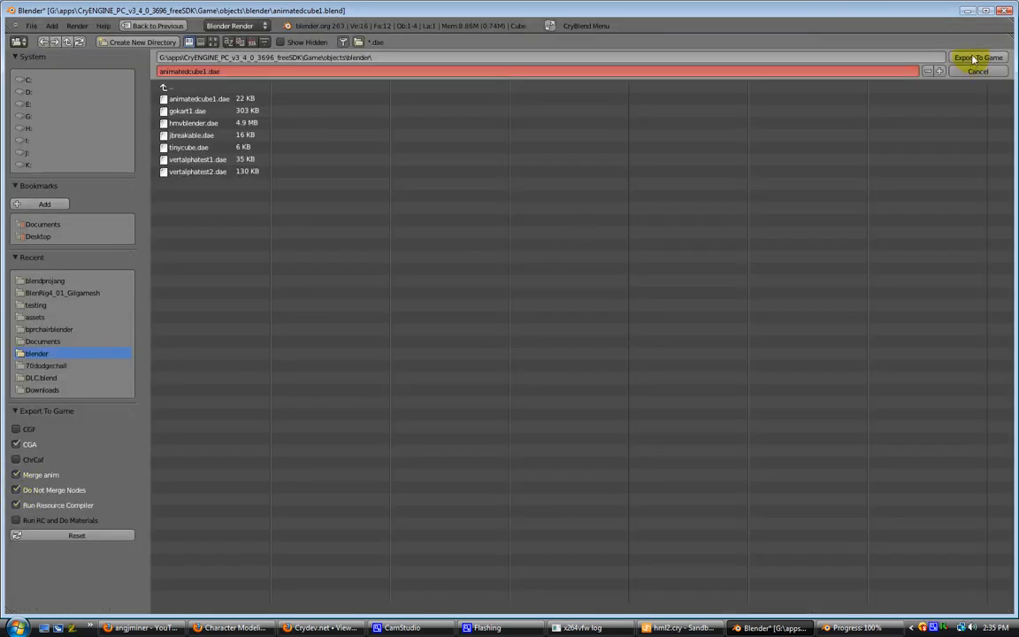
{"action": "left_click", "coordinate": [979, 57]}
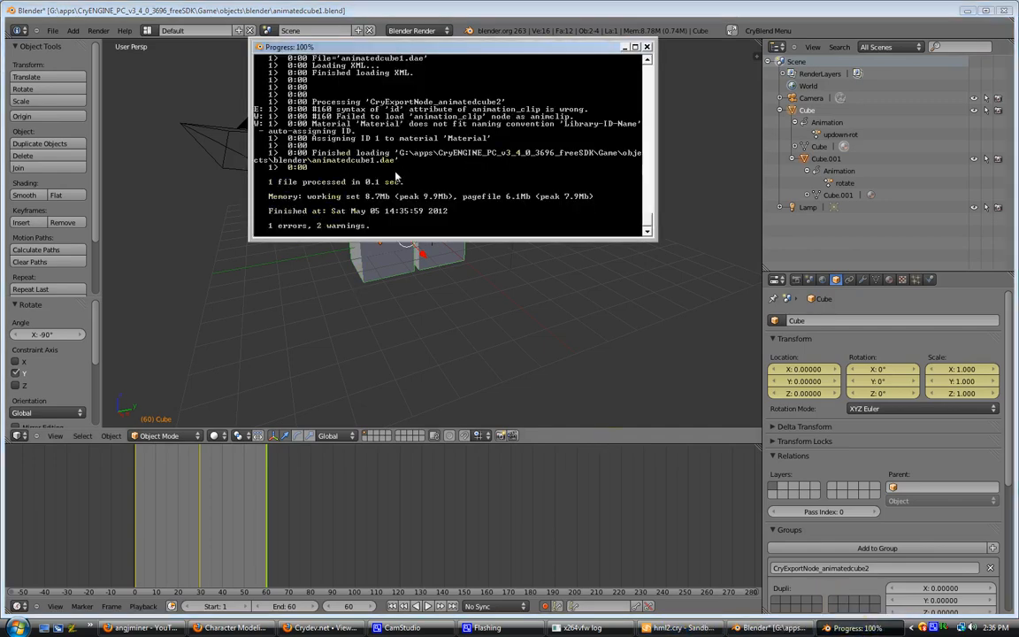
{"action": "mouse_move", "coordinate": [591, 134]}
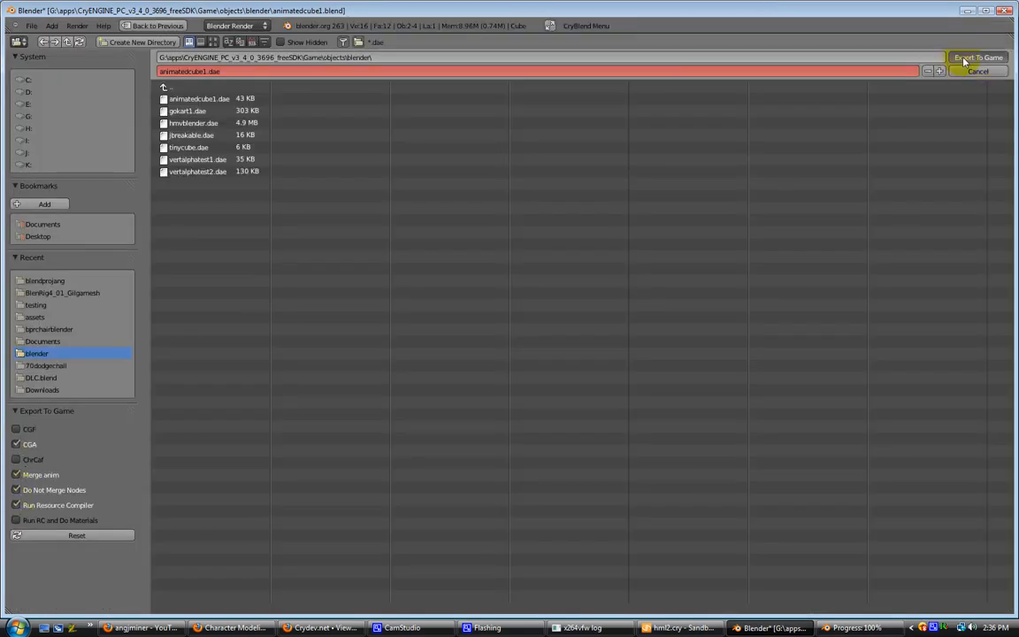
- Export the cubes to the game again, finishing with zero errors
{"action": "left_click", "coordinate": [977, 57]}
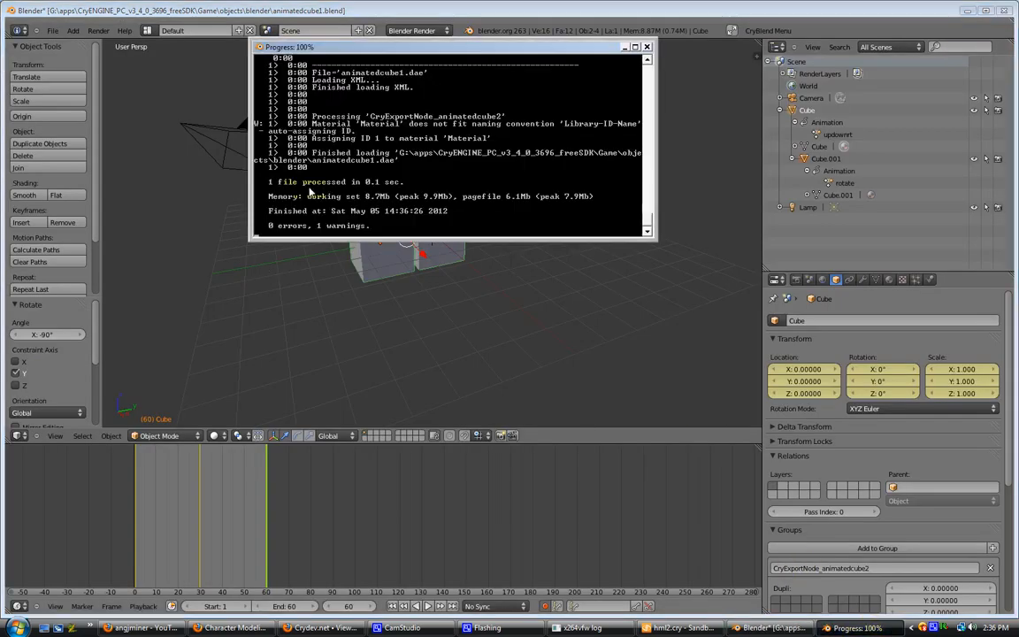
{"action": "mouse_move", "coordinate": [713, 92]}
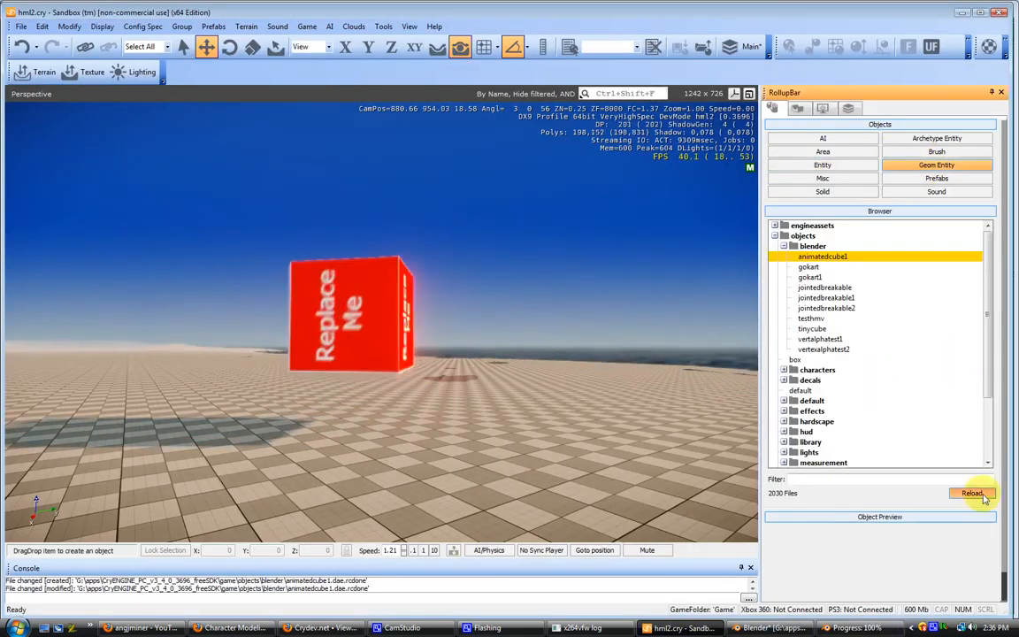
- Reload assets, place animatedcube2 in the level and create its flow graph in new group test2
{"action": "left_click", "coordinate": [971, 492]}
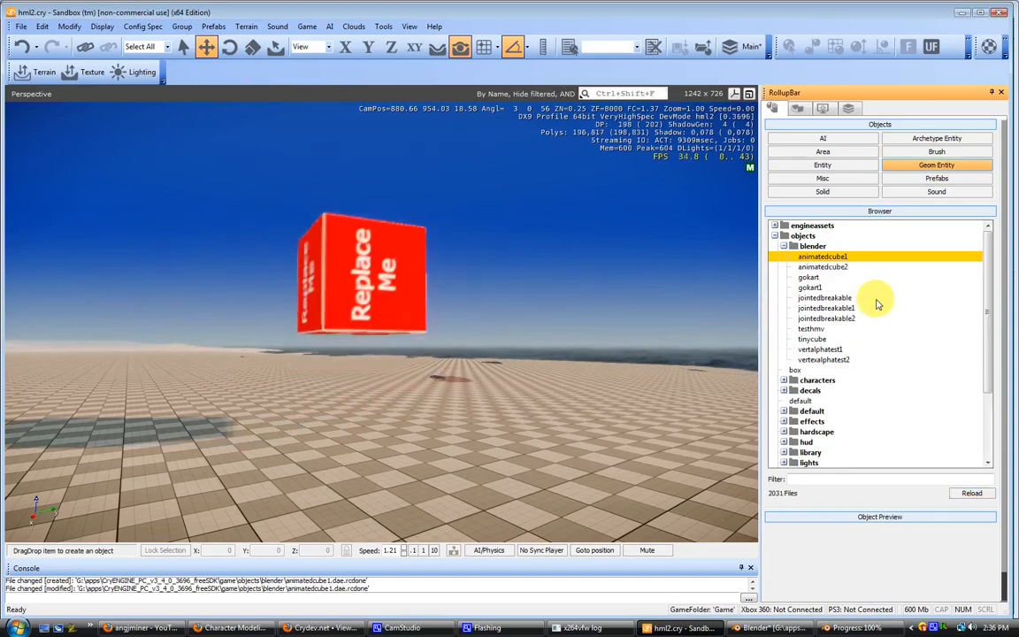
{"action": "left_click", "coordinate": [823, 265]}
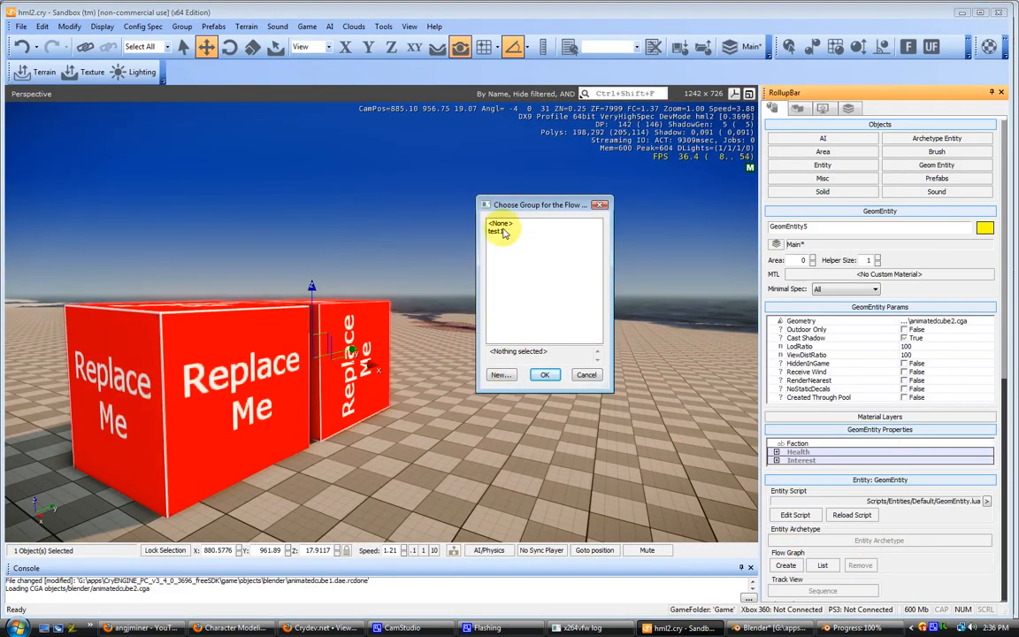
{"action": "left_click", "coordinate": [501, 376]}
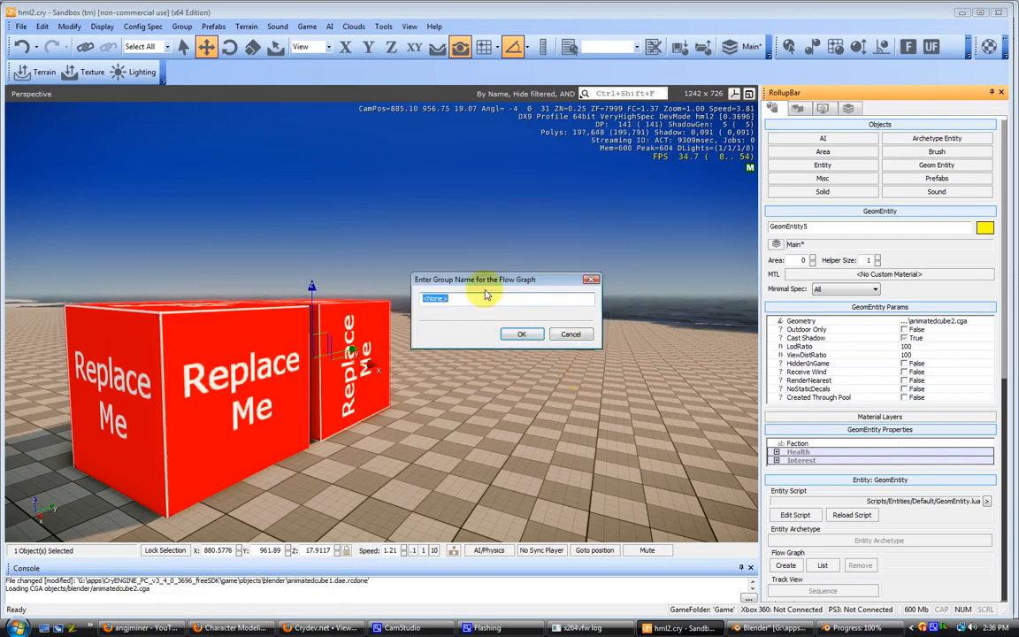
{"action": "type", "text": "test2"}
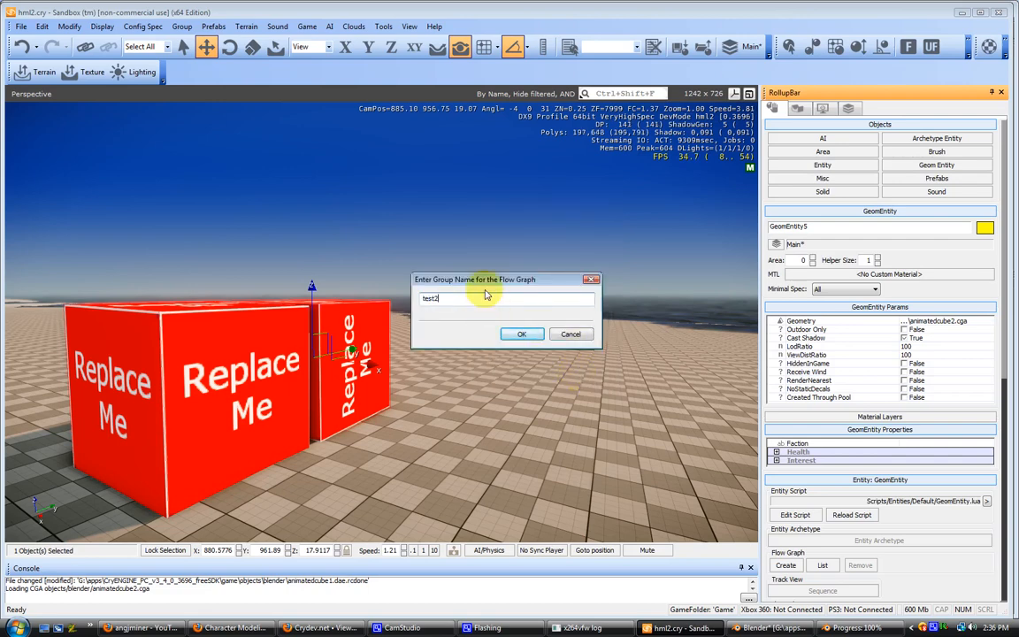
{"action": "left_click", "coordinate": [521, 333]}
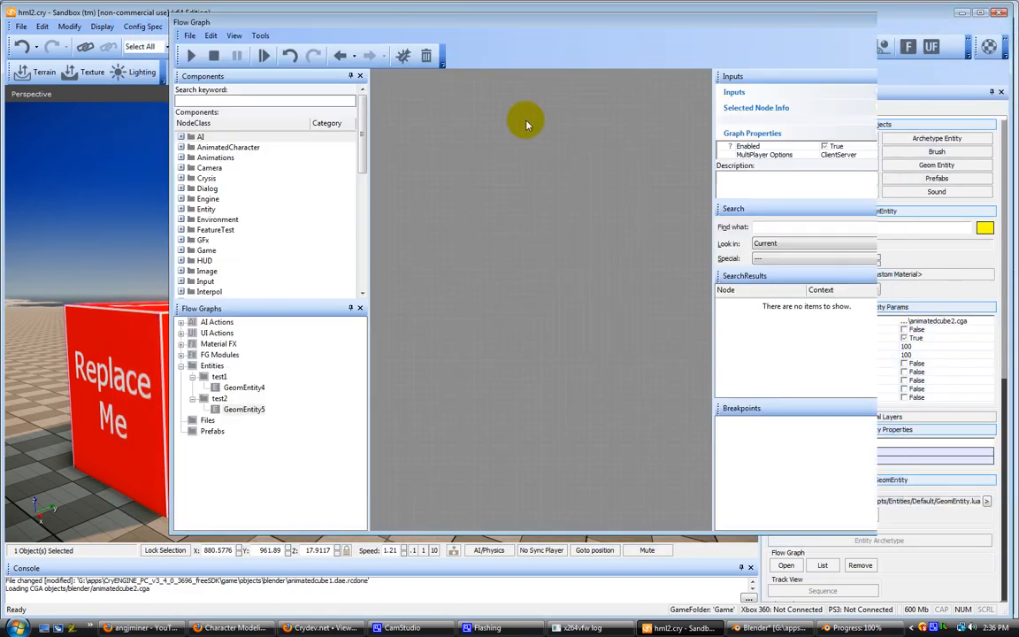
- Add a PlayAnimation node using the updown animation, set to loop
{"action": "right_click", "coordinate": [527, 124]}
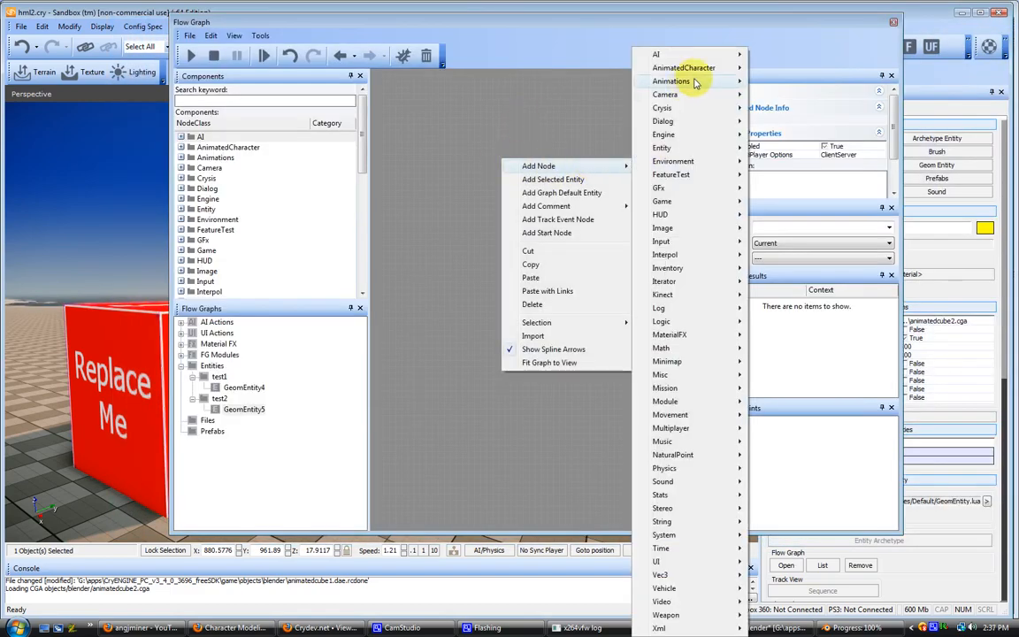
{"action": "mouse_move", "coordinate": [671, 82]}
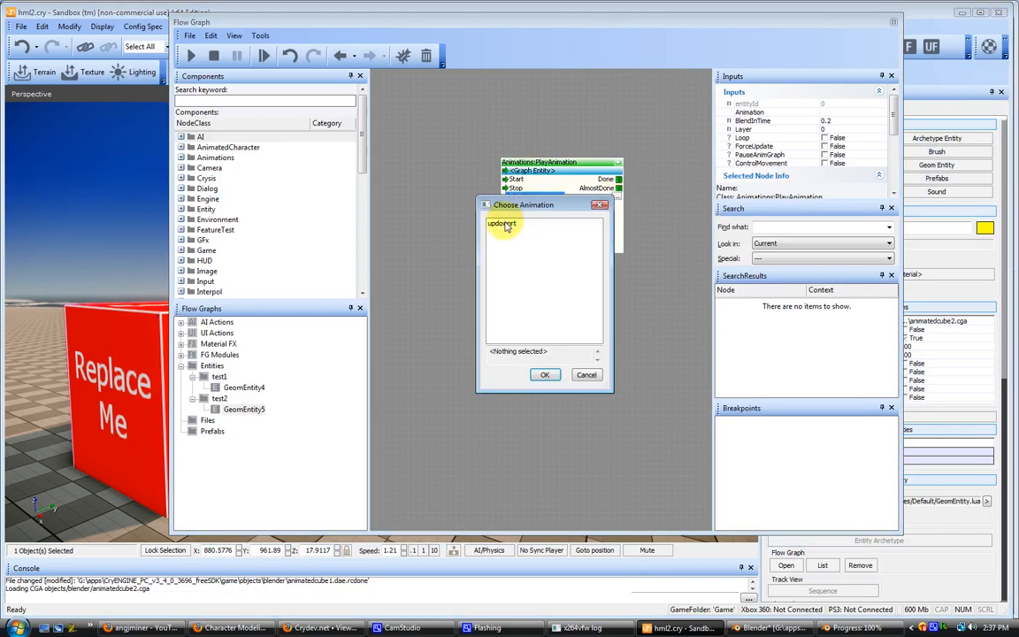
{"action": "left_click", "coordinate": [502, 223]}
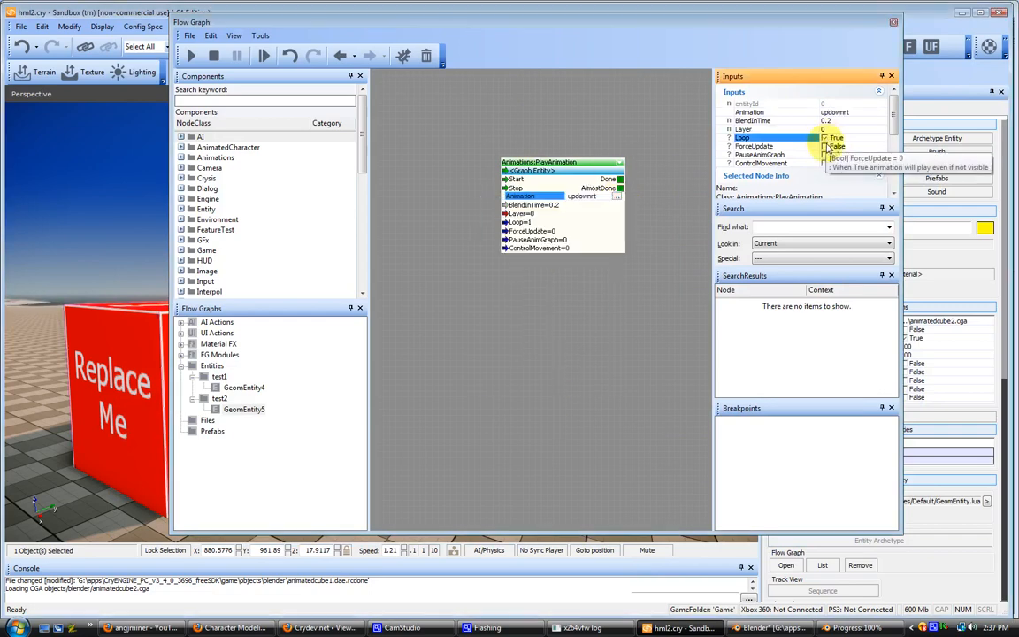
{"action": "right_click", "coordinate": [443, 285]}
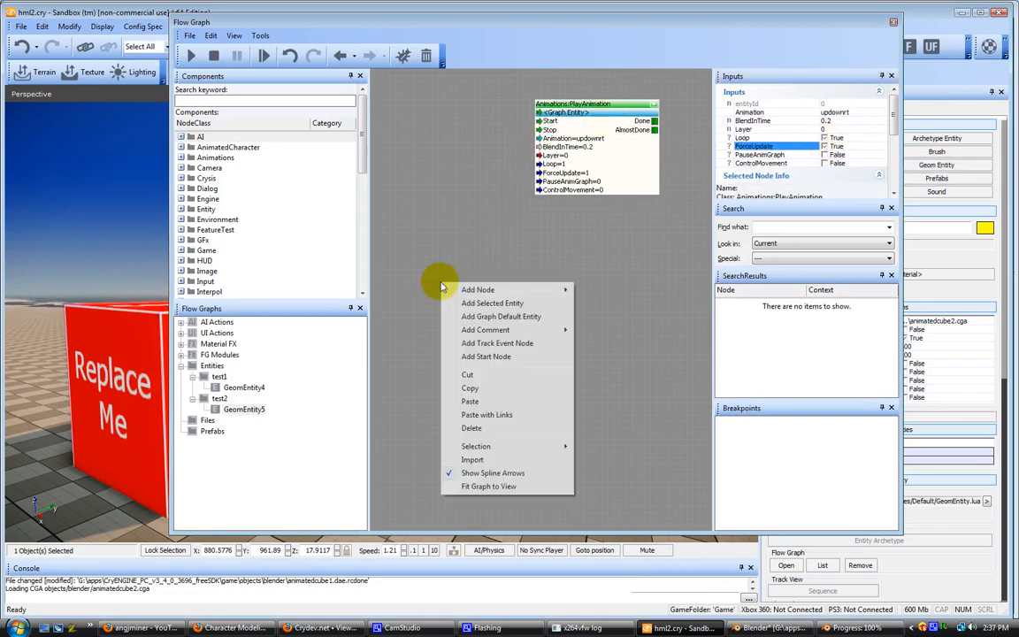